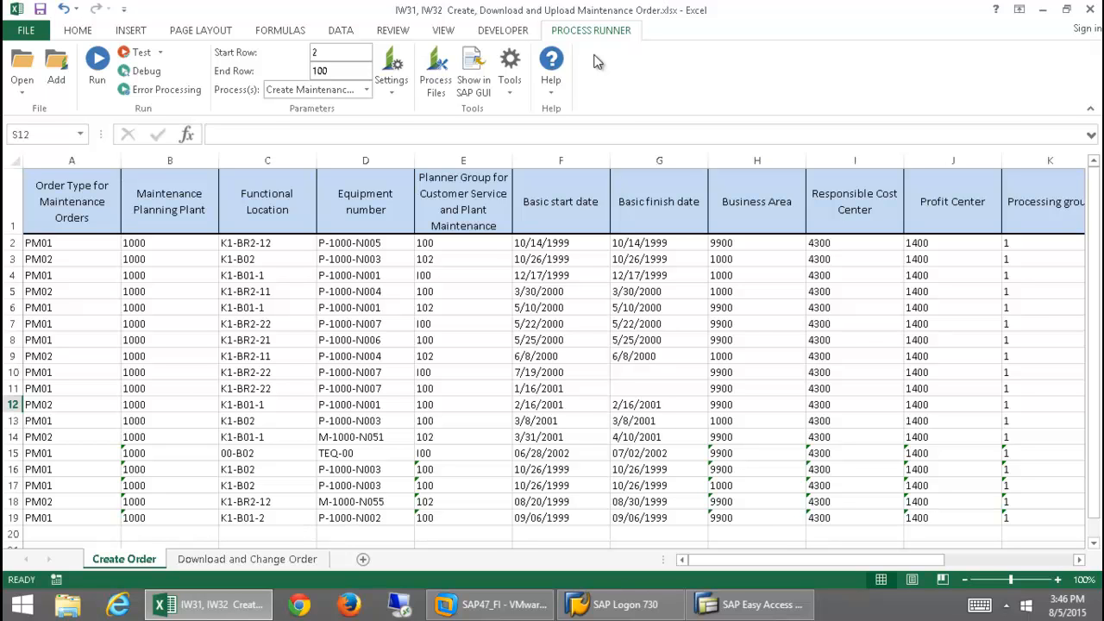
pyautogui.moveTo(457, 278)
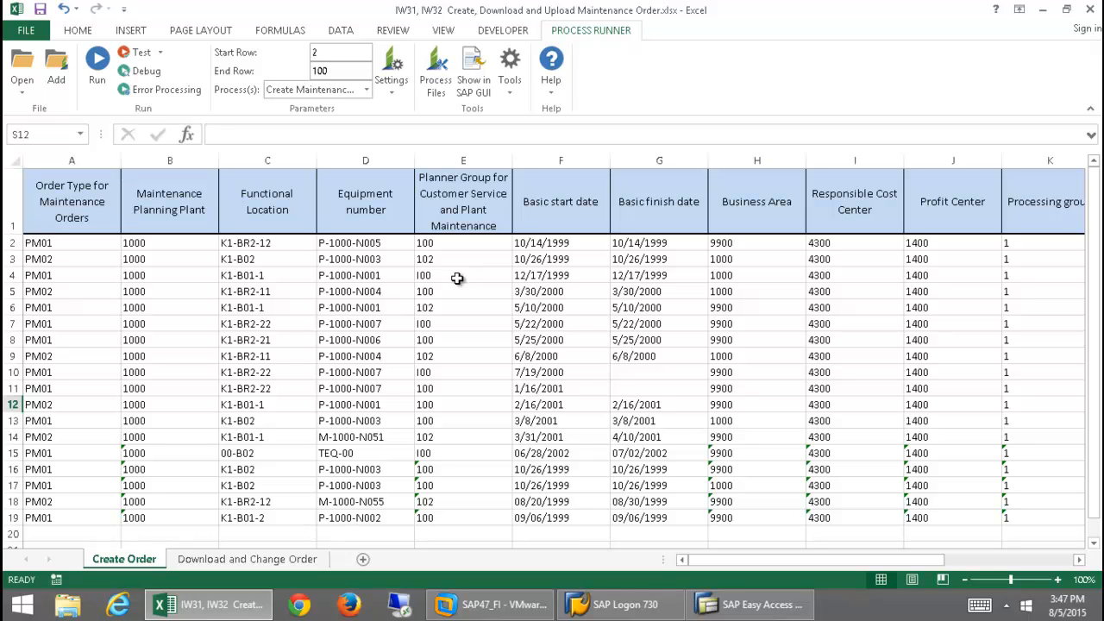
pyautogui.moveTo(466, 295)
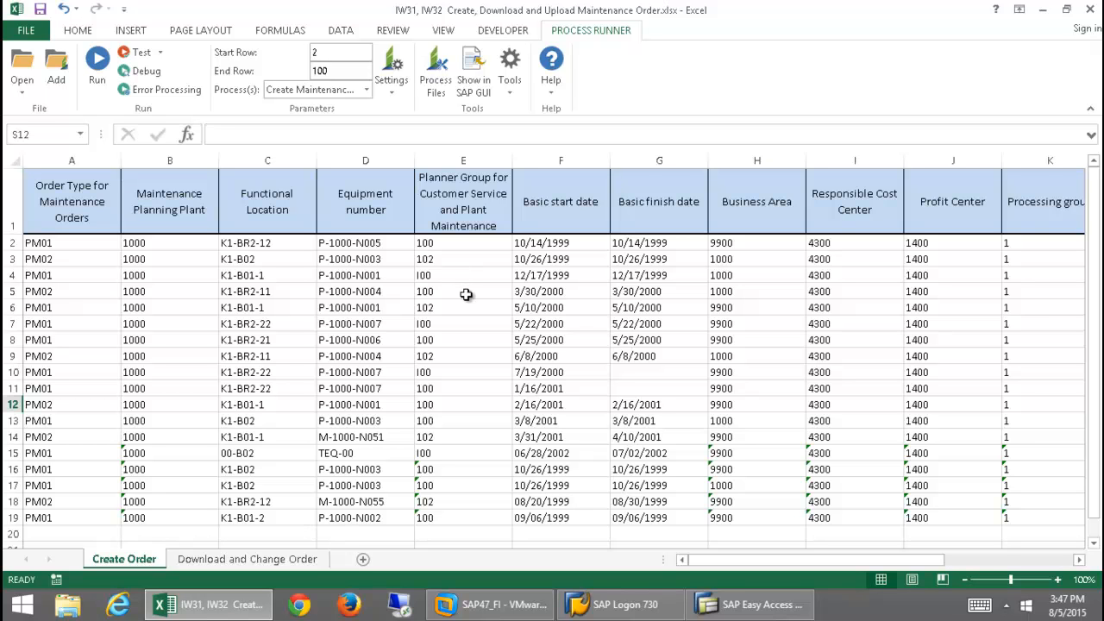
pyautogui.moveTo(649, 70)
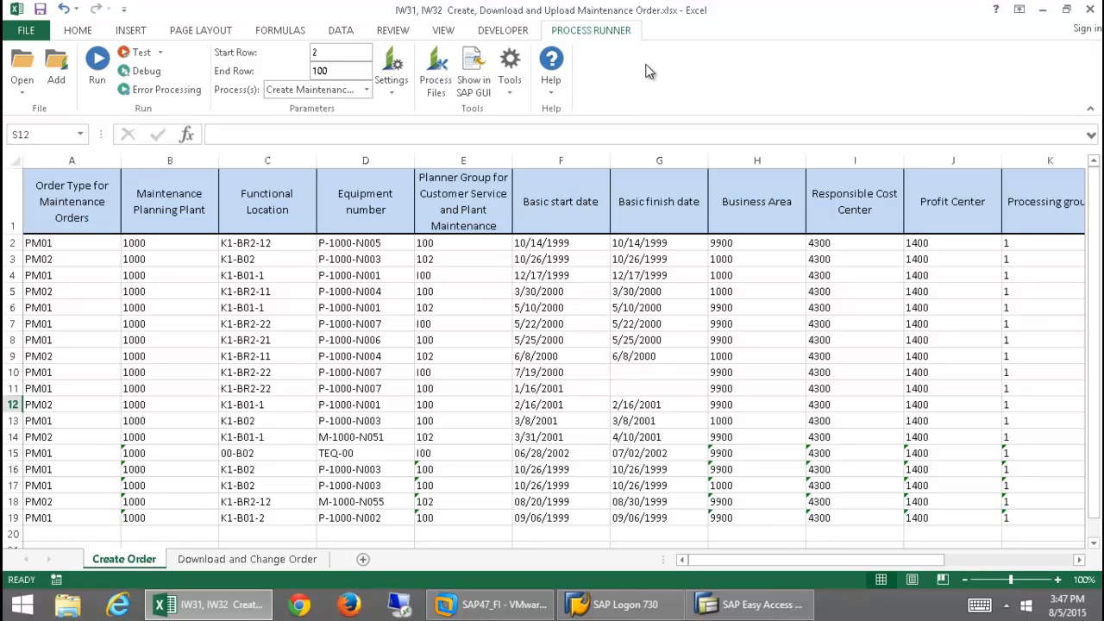
pyautogui.moveTo(645, 79)
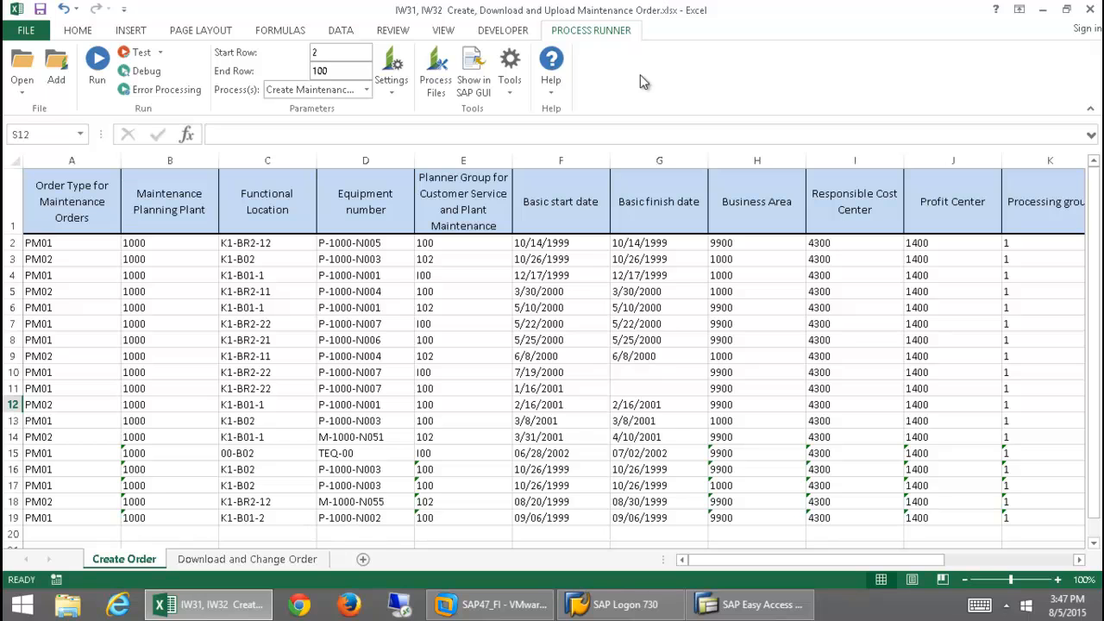
pyautogui.moveTo(701, 96)
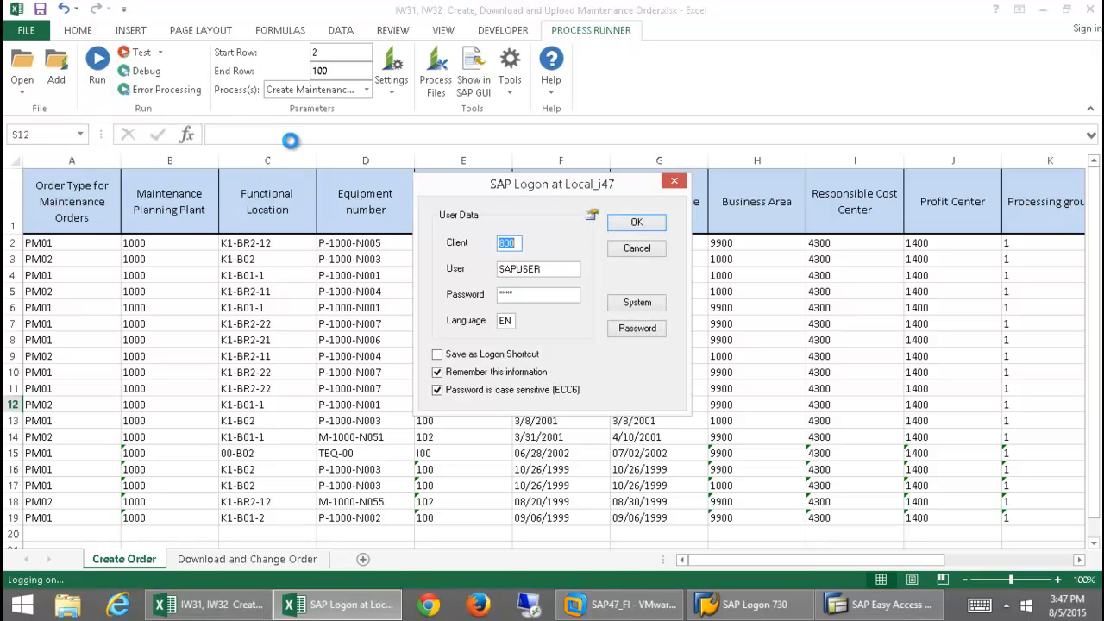
pyautogui.moveTo(604, 289)
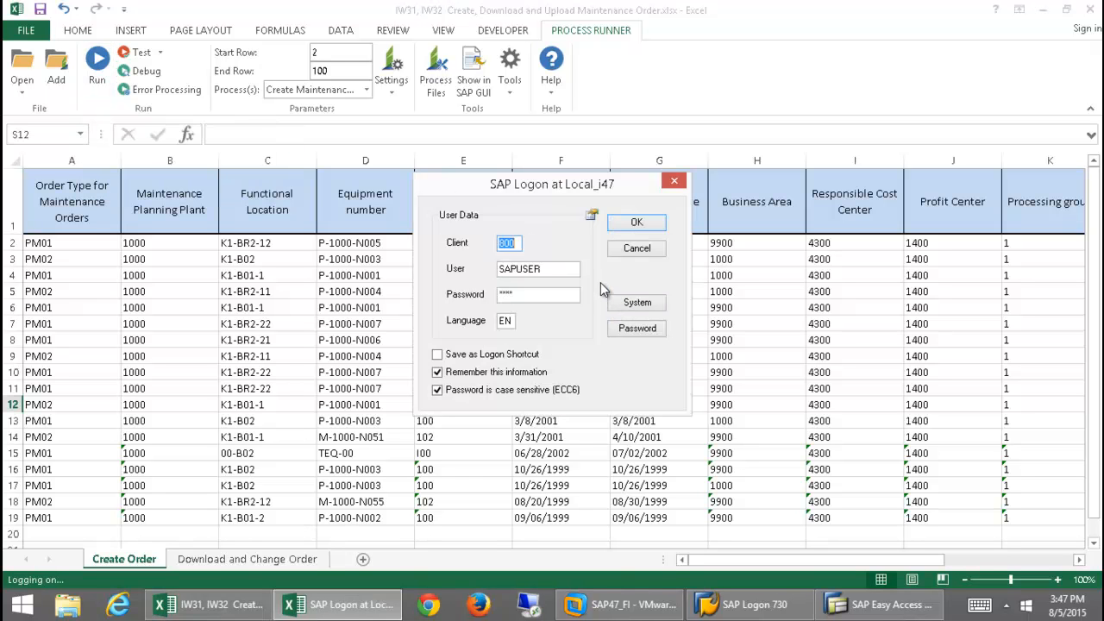
pyautogui.moveTo(627, 285)
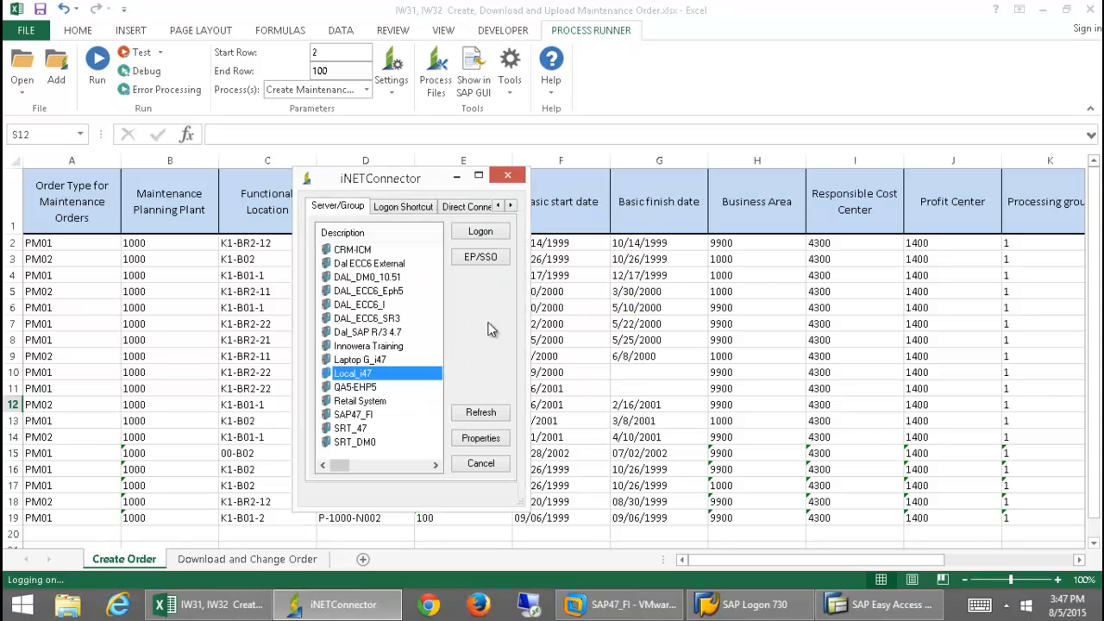
pyautogui.moveTo(436, 312)
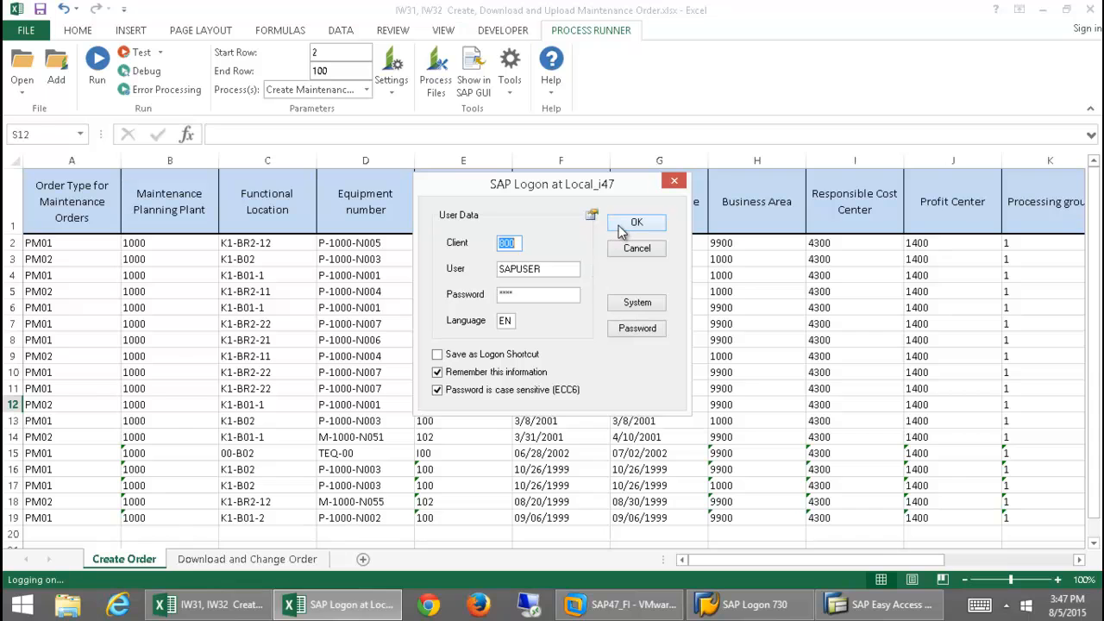
# Confirm the SAP logon to the Local_i47 system
pyautogui.click(636, 223)
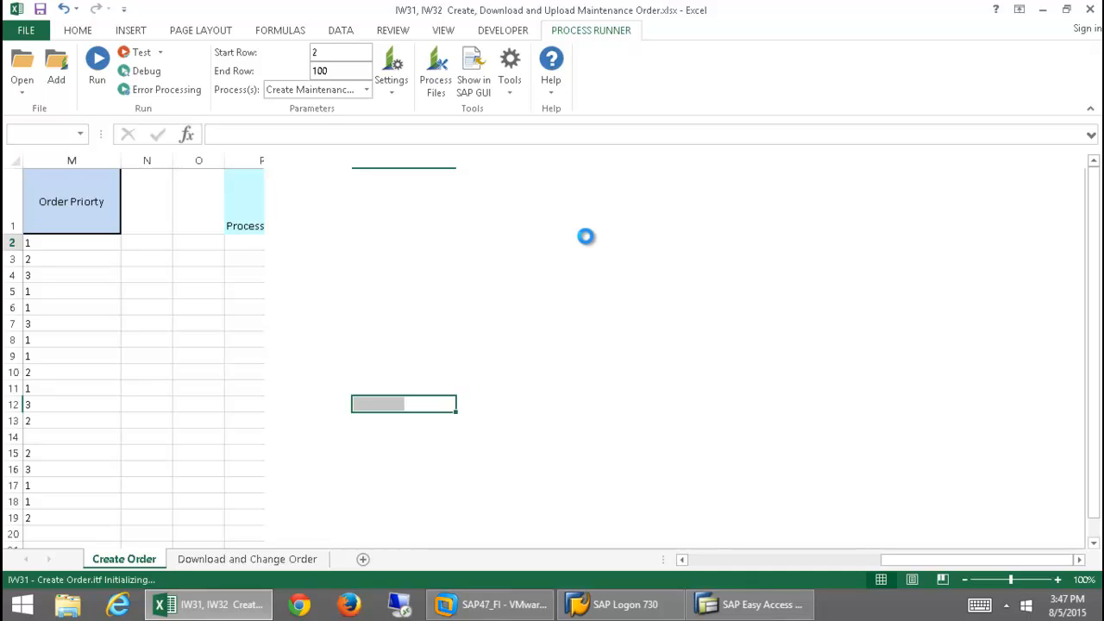
pyautogui.moveTo(623, 263)
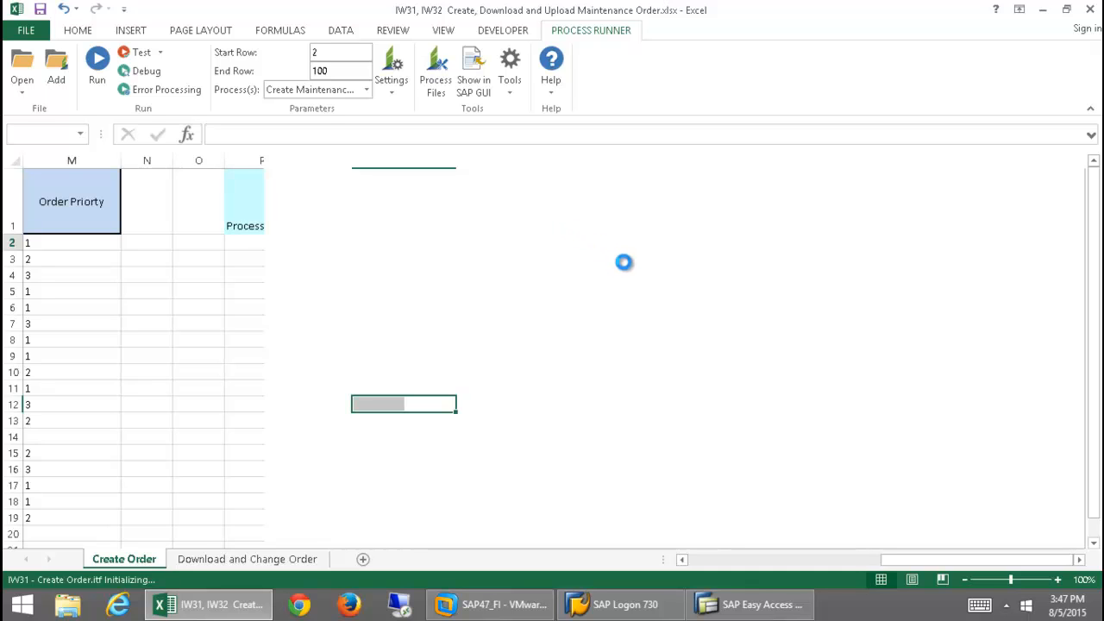
pyautogui.moveTo(425, 231)
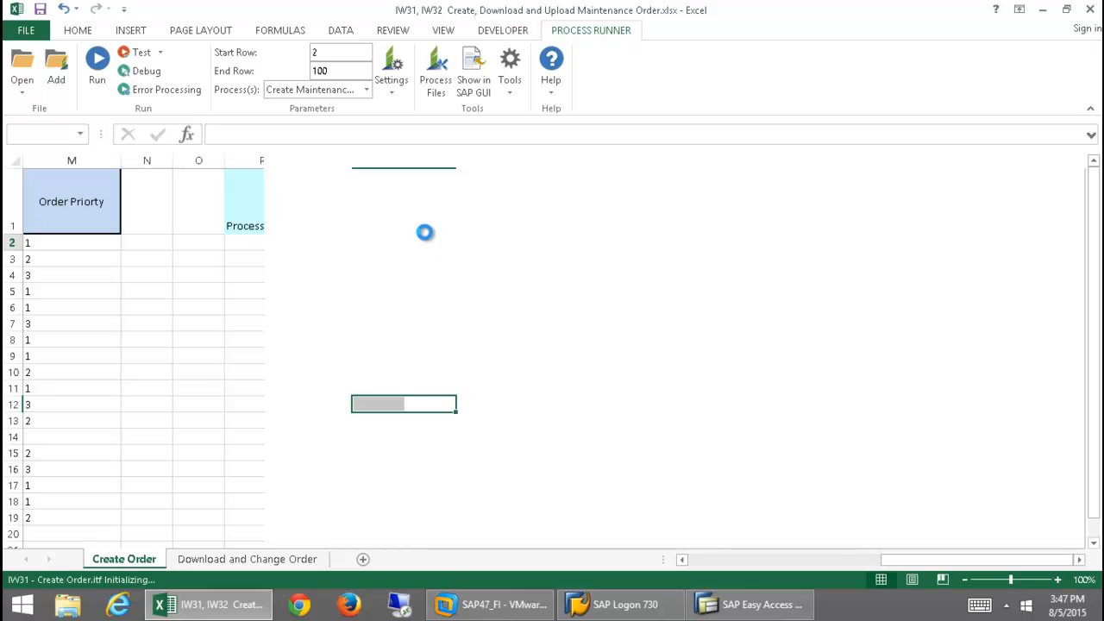
pyautogui.moveTo(600, 285)
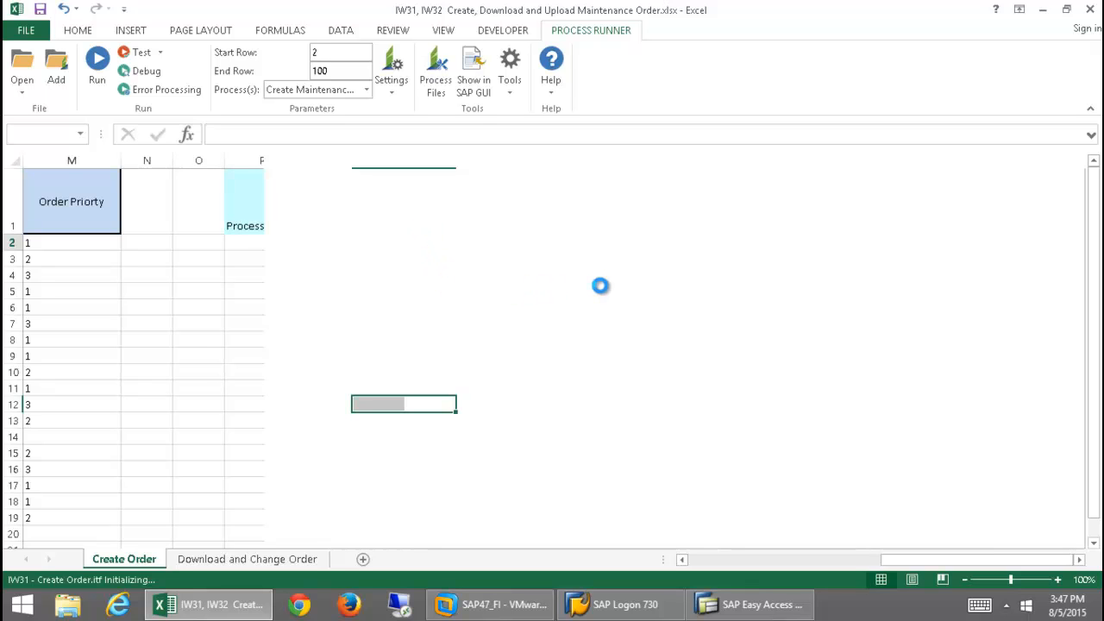
pyautogui.moveTo(581, 281)
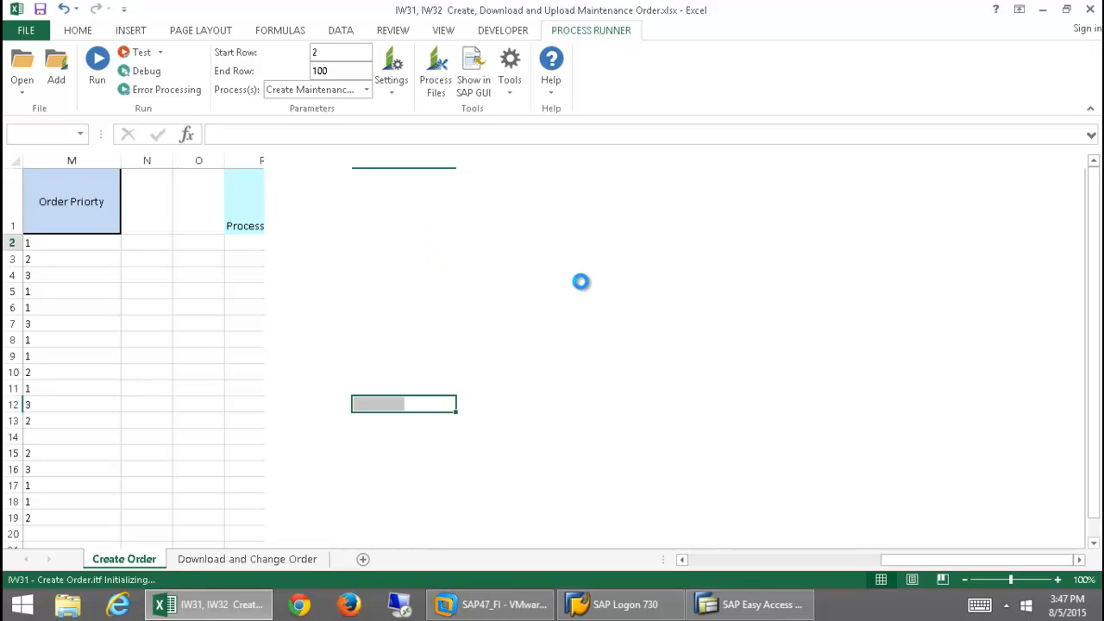
# Start the IW31 Create Maintenance Order run from the Process Runner ribbon
pyautogui.click(97, 58)
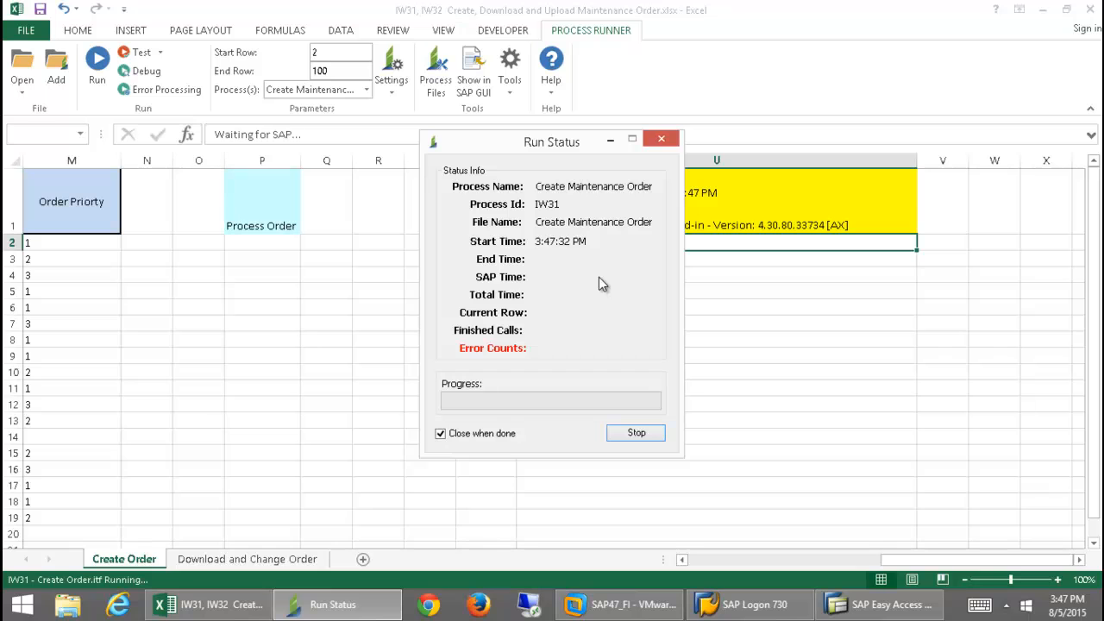
pyautogui.moveTo(610, 282)
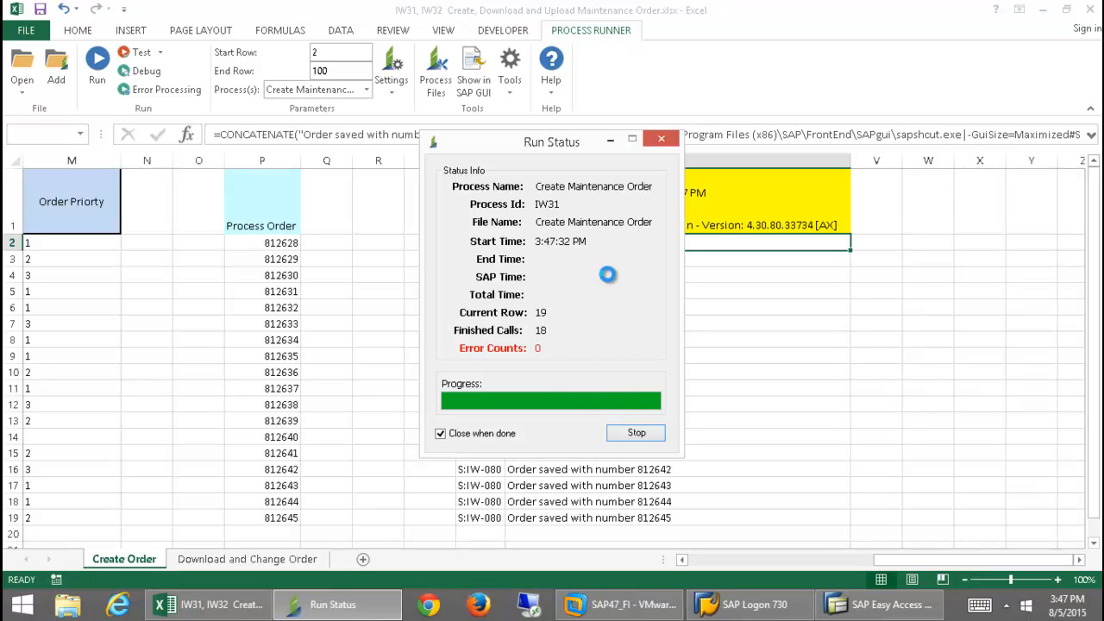
pyautogui.moveTo(610, 281)
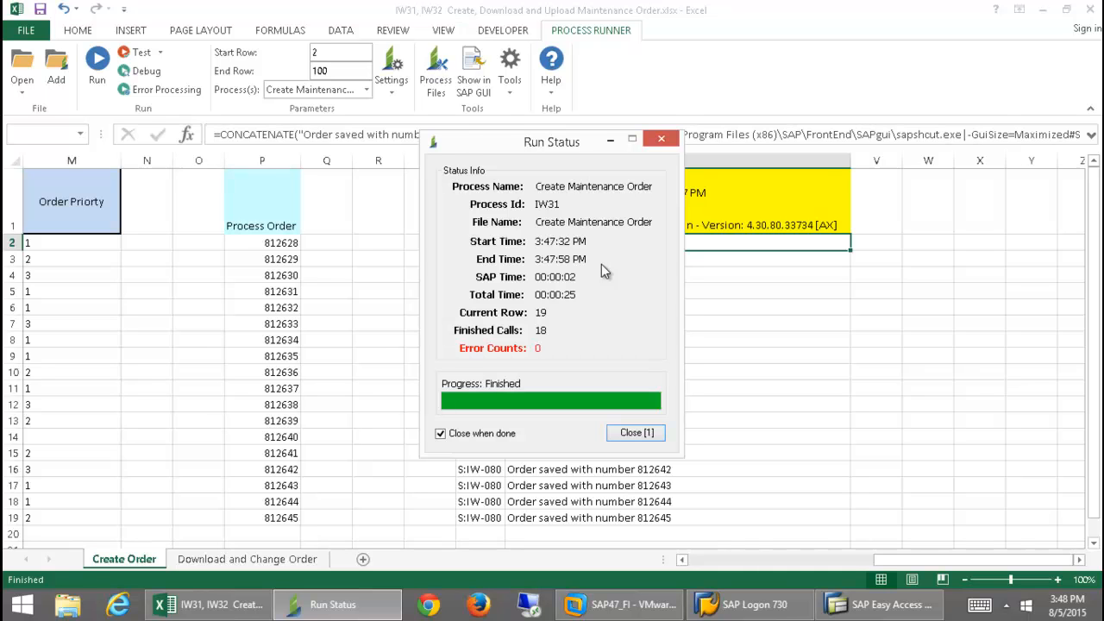
# Close the finished IW31 run report, leaving orders 812628–812645 marked 'Order saved'
pyautogui.click(634, 432)
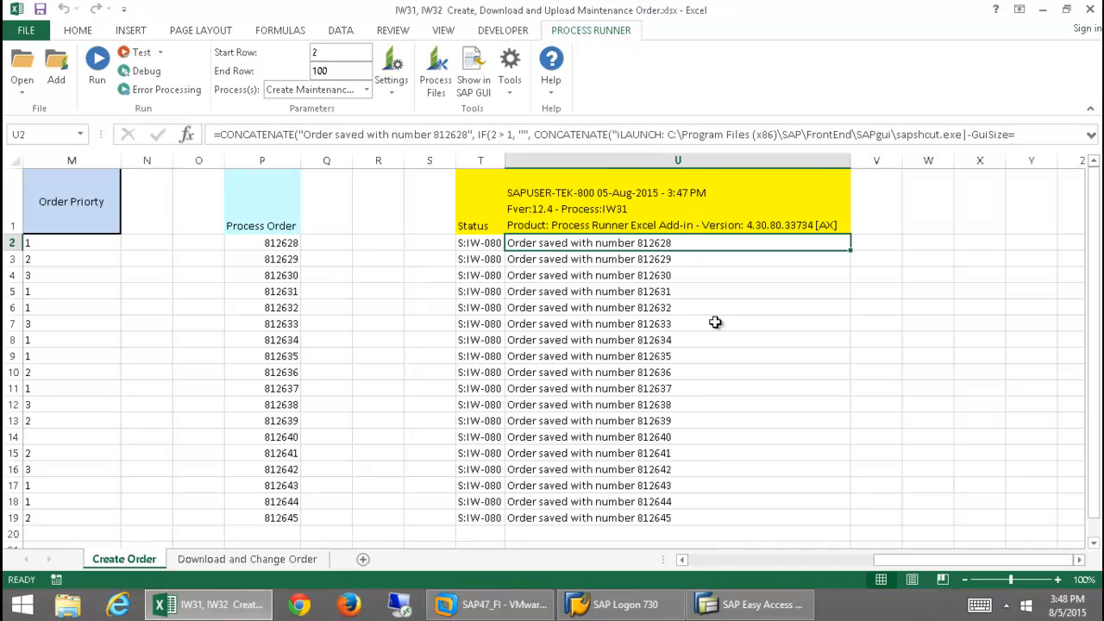
pyautogui.moveTo(575, 299)
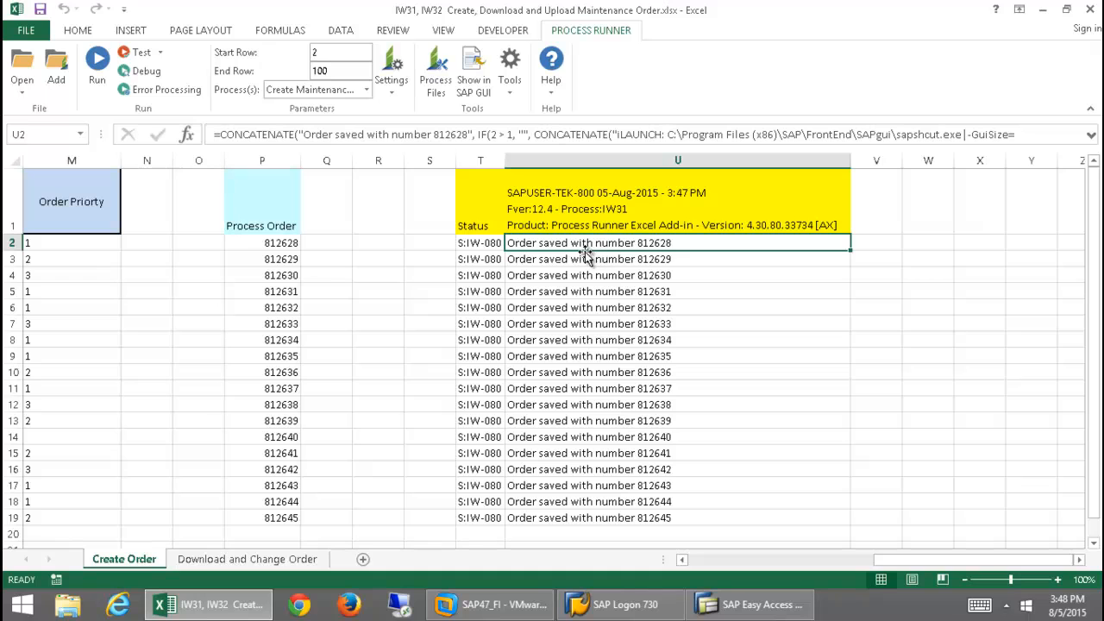
pyautogui.moveTo(470, 205)
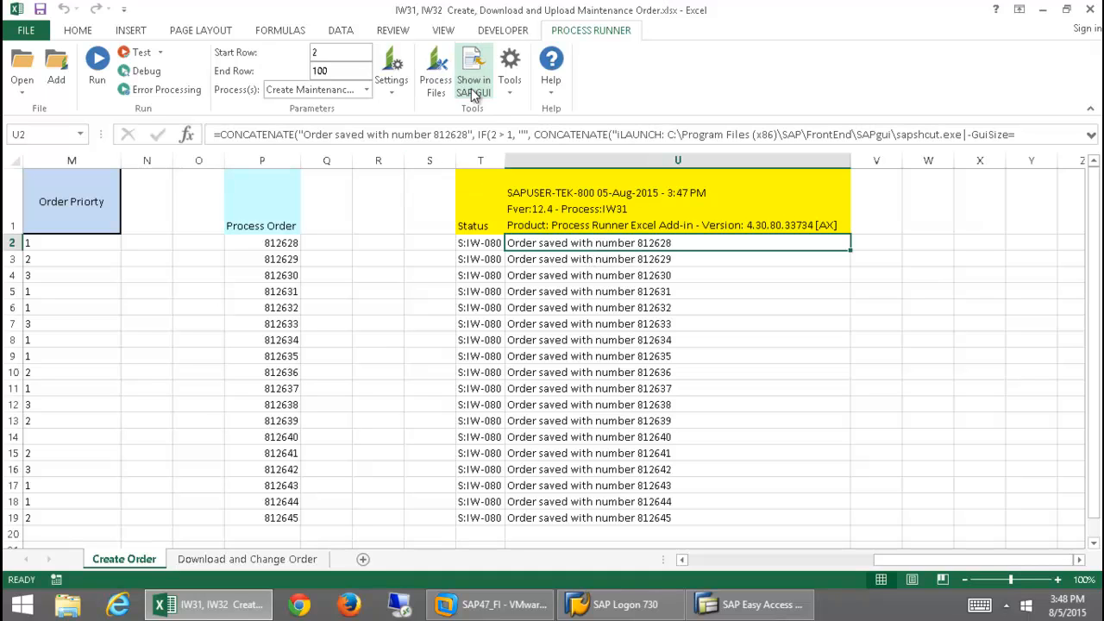
# Display order 812628's central header in SAP GUI transaction IW33
pyautogui.click(473, 80)
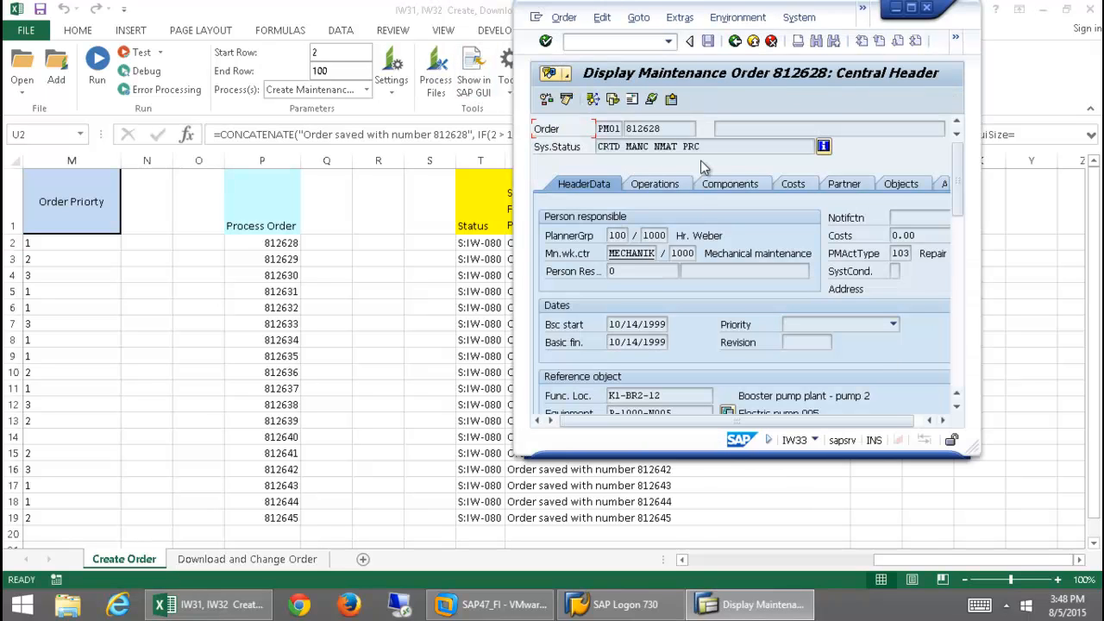
pyautogui.moveTo(730, 357)
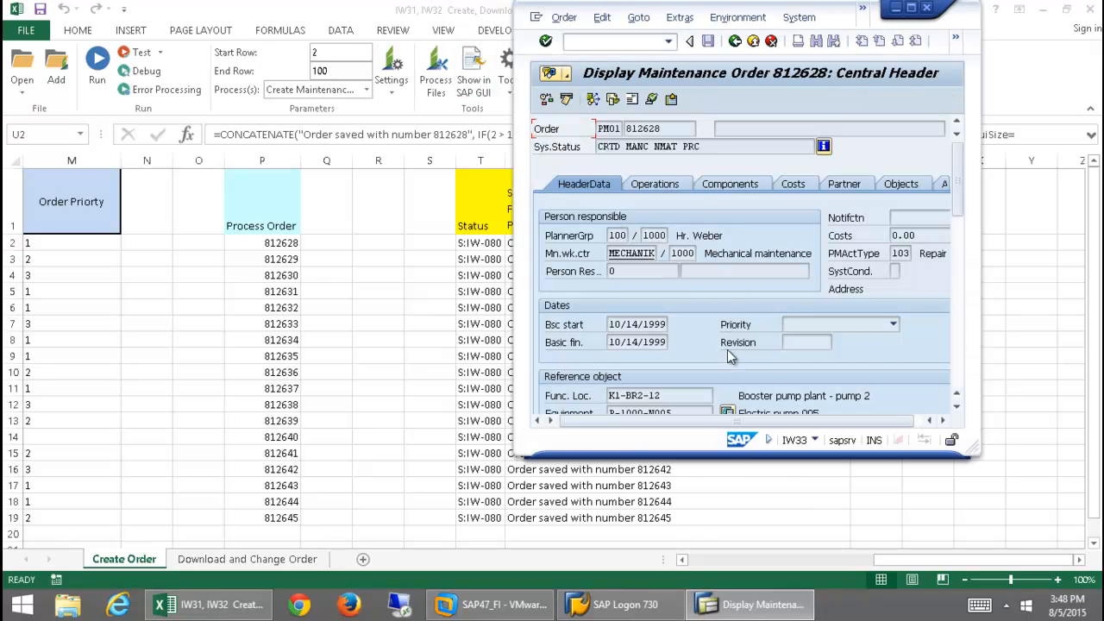
pyautogui.moveTo(733, 291)
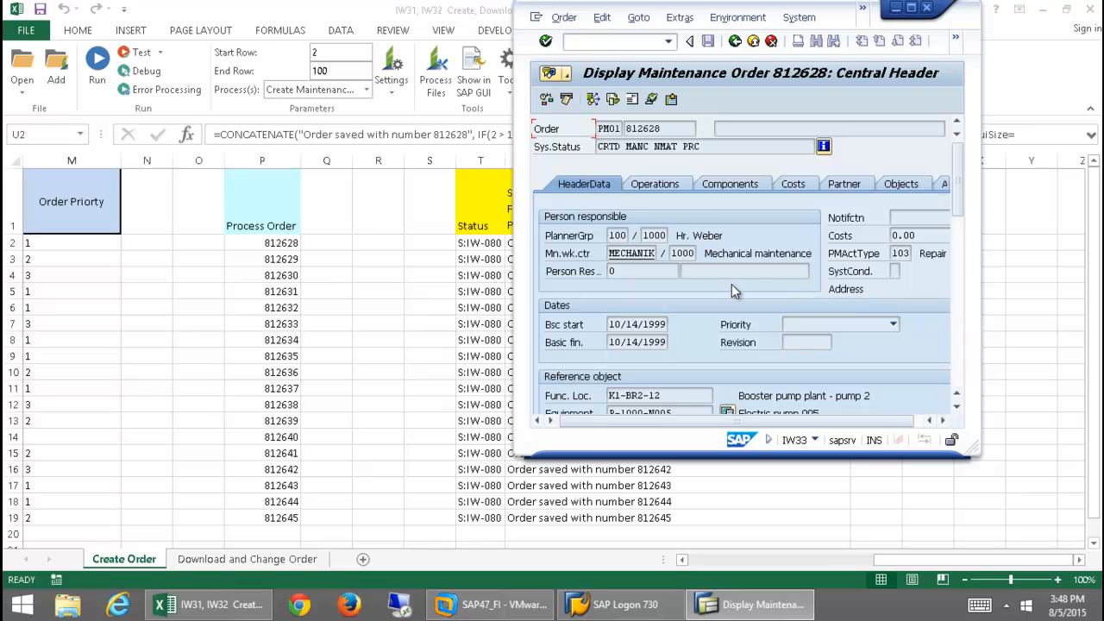
pyautogui.moveTo(665, 263)
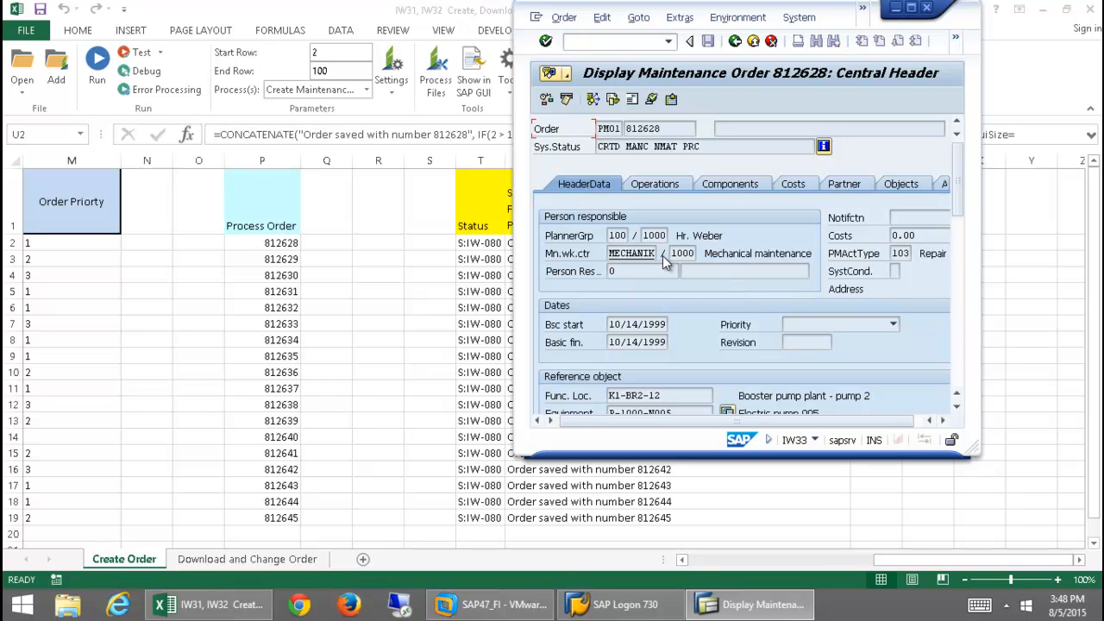
pyautogui.moveTo(528, 380)
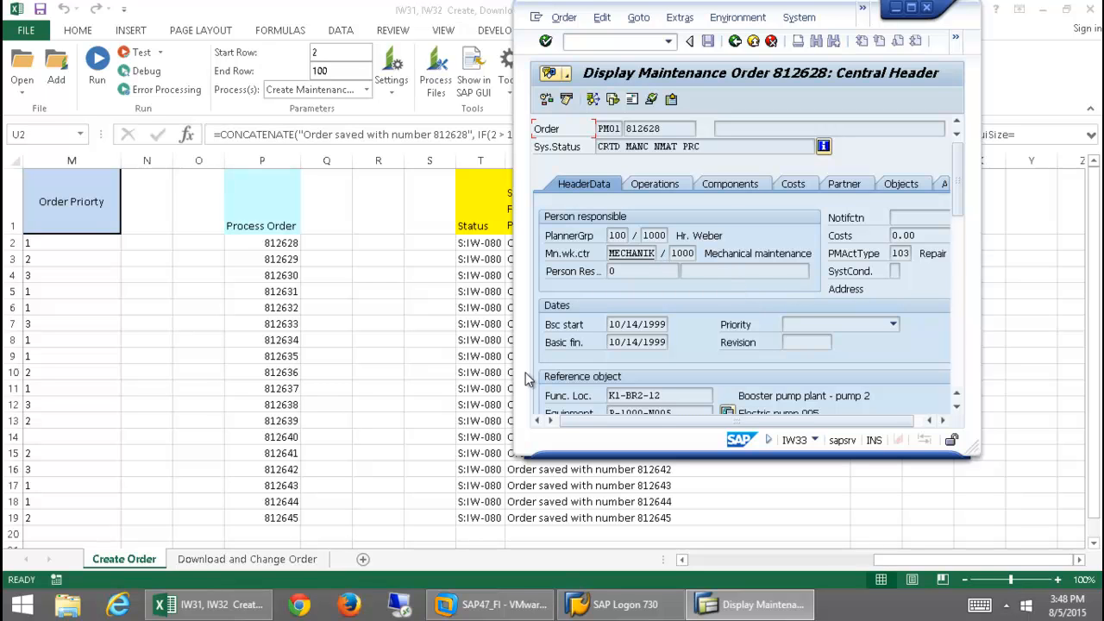
pyautogui.moveTo(255, 490)
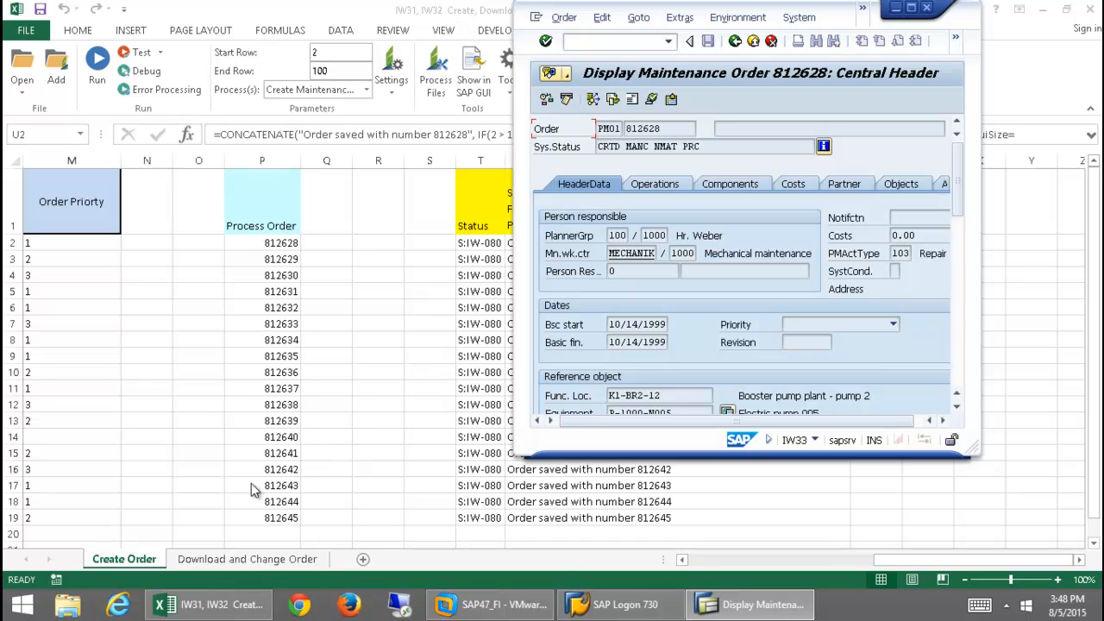
pyautogui.moveTo(233, 567)
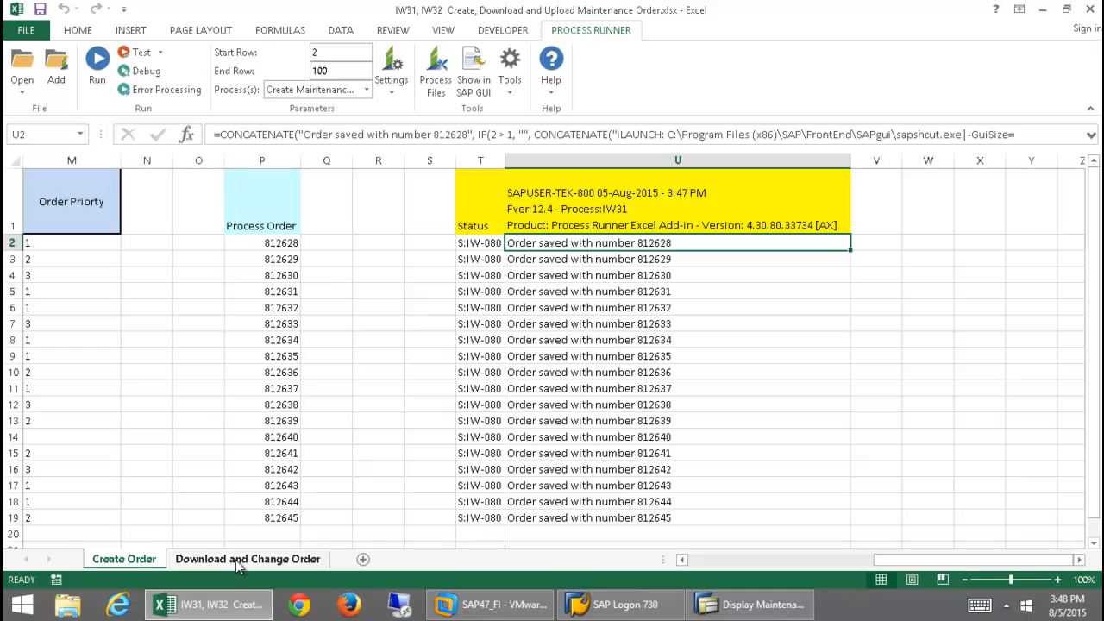
# Switch back to the workbook, select cell F3 and choose '1 - Download Maintenance Order'
pyautogui.click(248, 559)
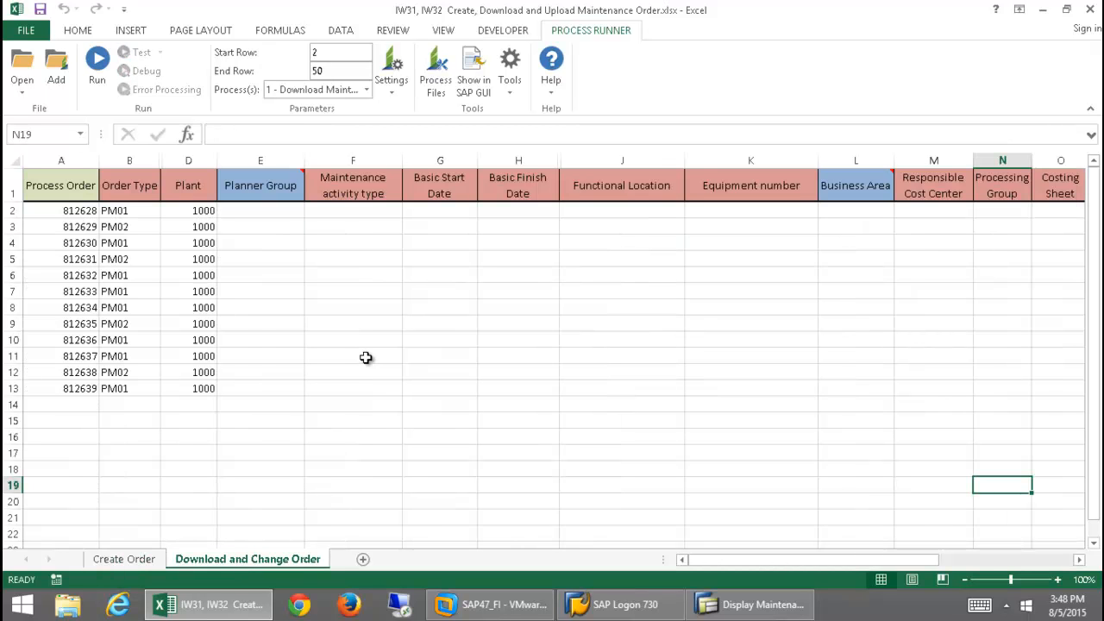
pyautogui.moveTo(370, 372)
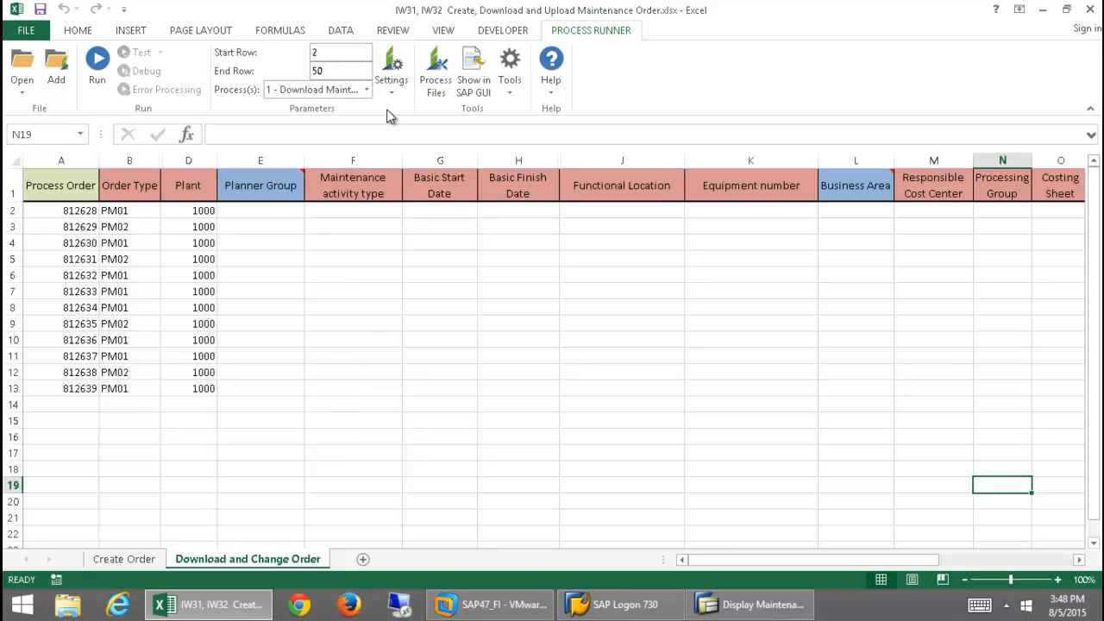
pyautogui.moveTo(110, 307)
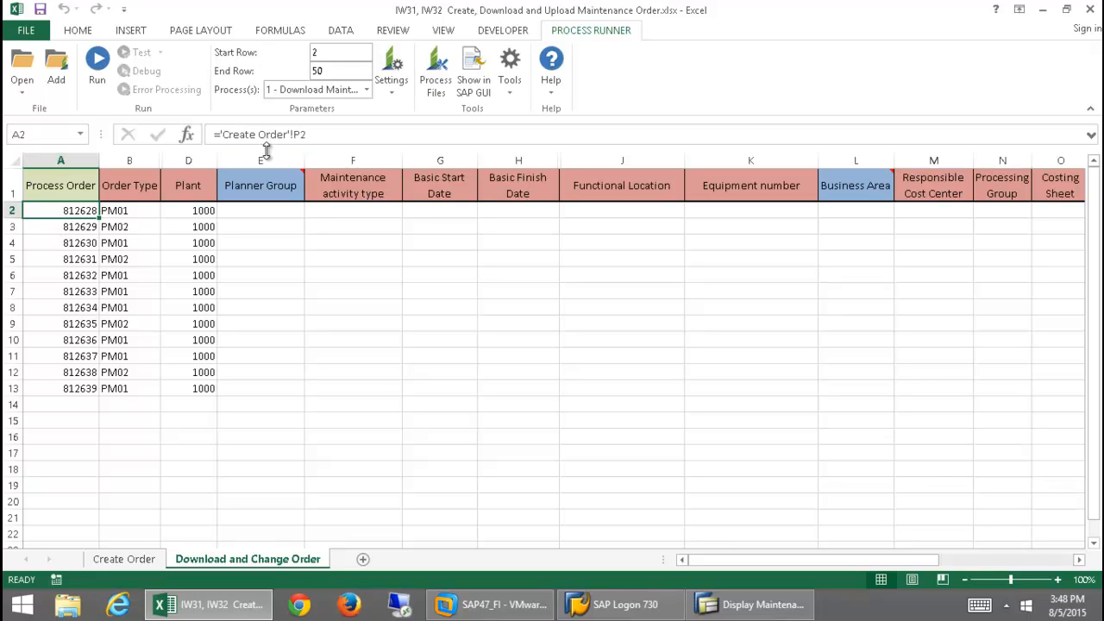
pyautogui.moveTo(89, 237)
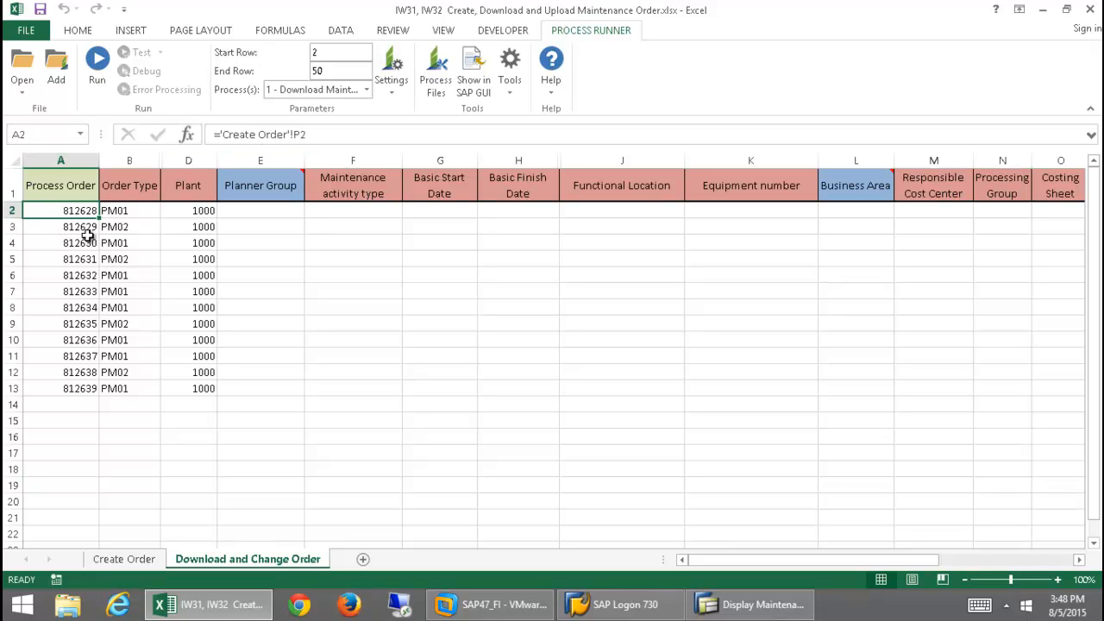
pyautogui.click(352, 226)
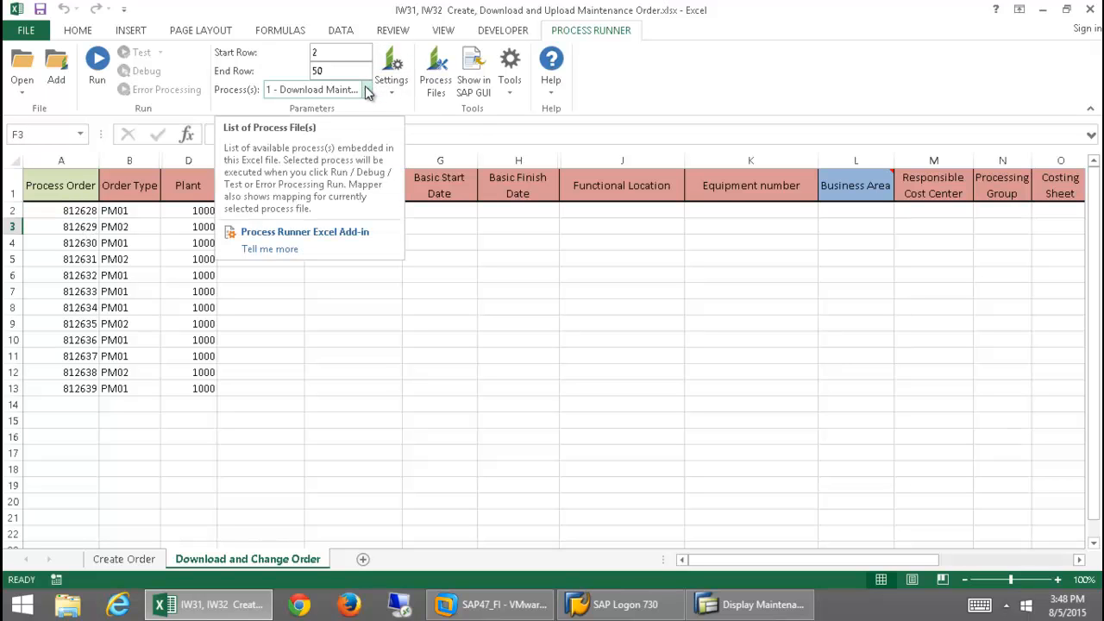
pyautogui.click(366, 90)
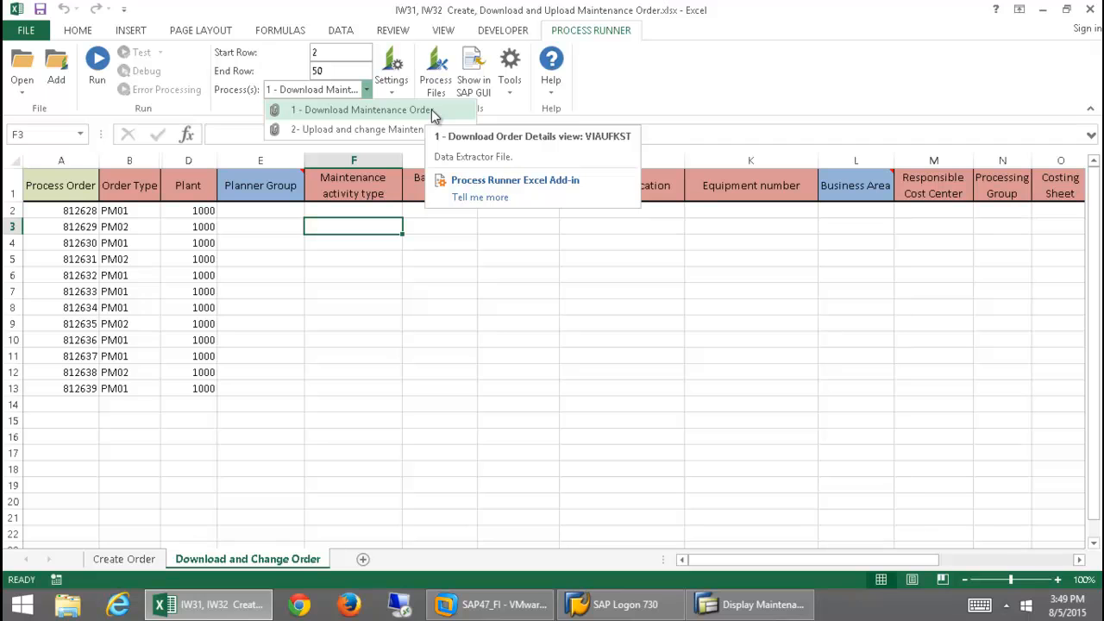
pyautogui.click(363, 109)
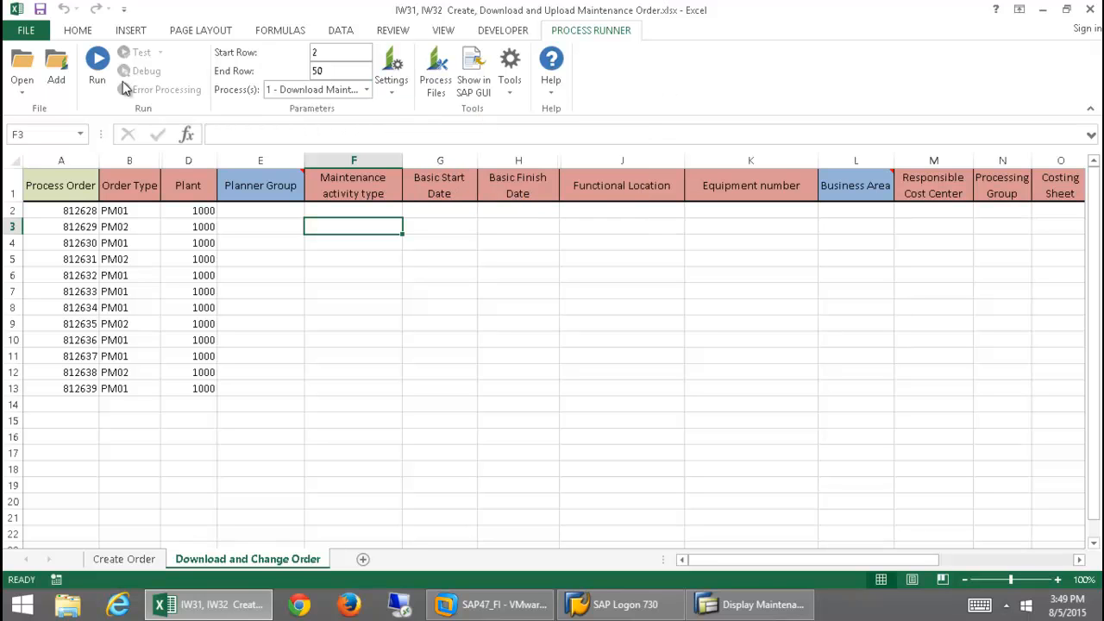
# Download details for the twelve orders from SAP and close the run report
pyautogui.click(96, 59)
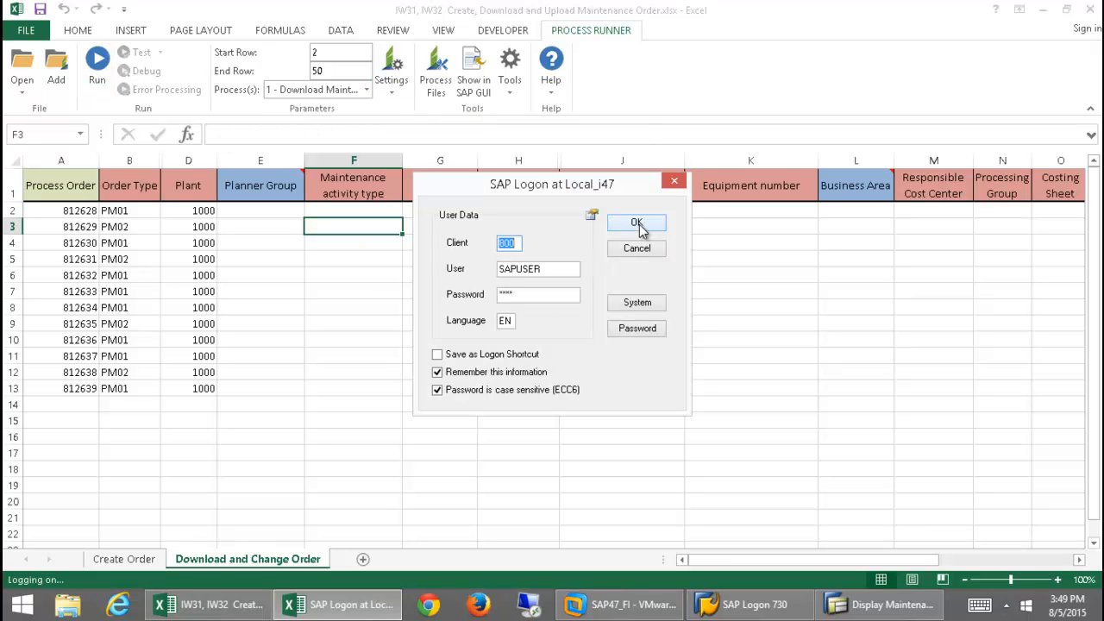
pyautogui.click(636, 223)
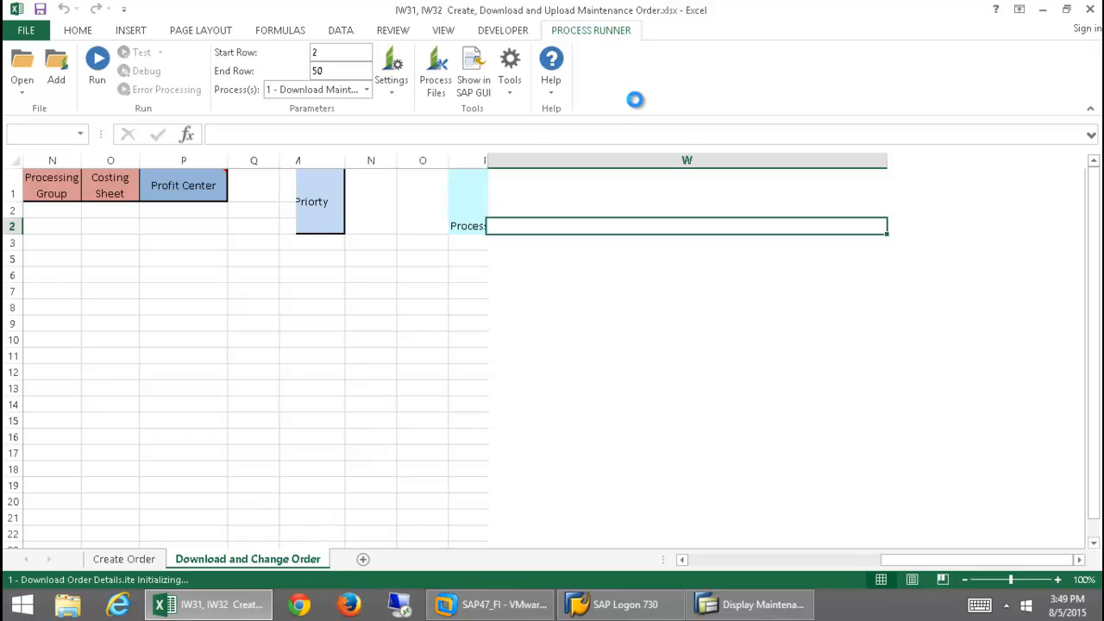
pyautogui.click(96, 61)
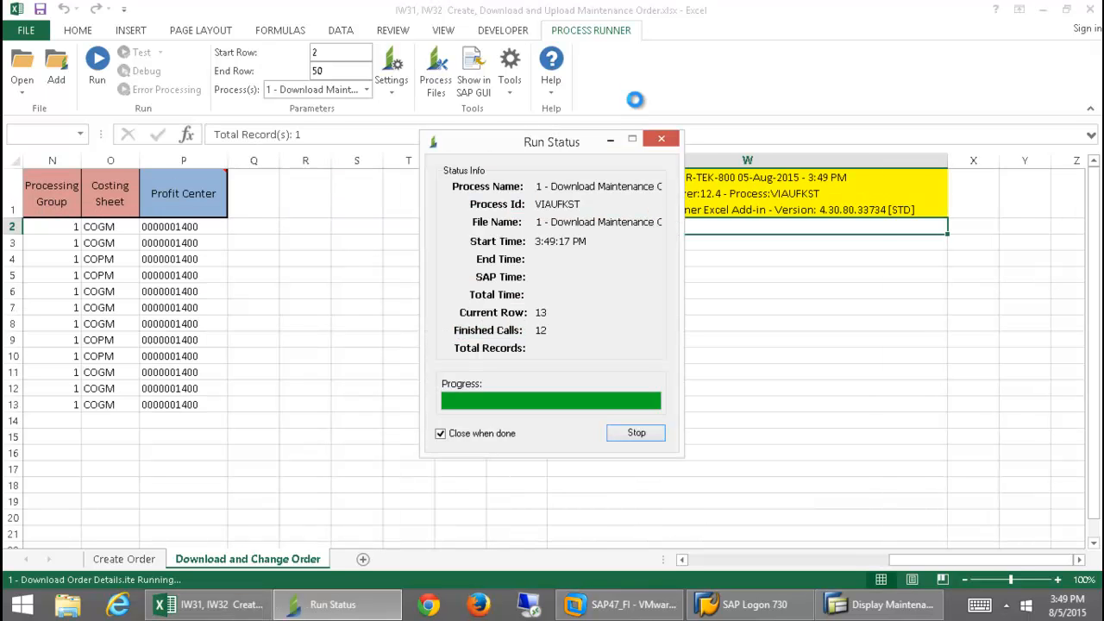
pyautogui.moveTo(282, 276)
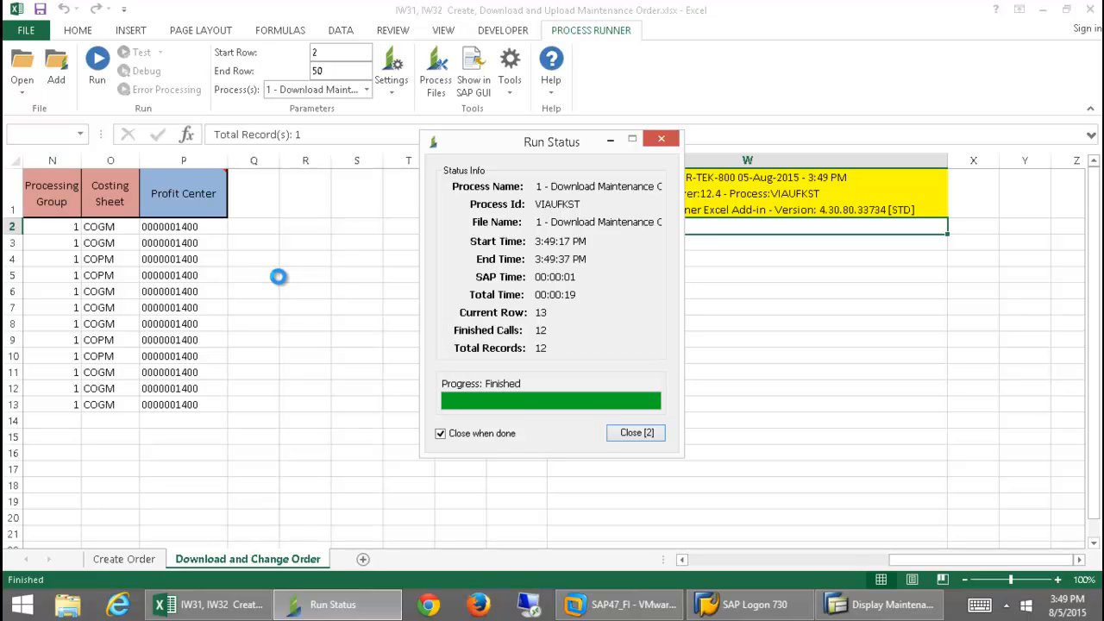
pyautogui.click(635, 432)
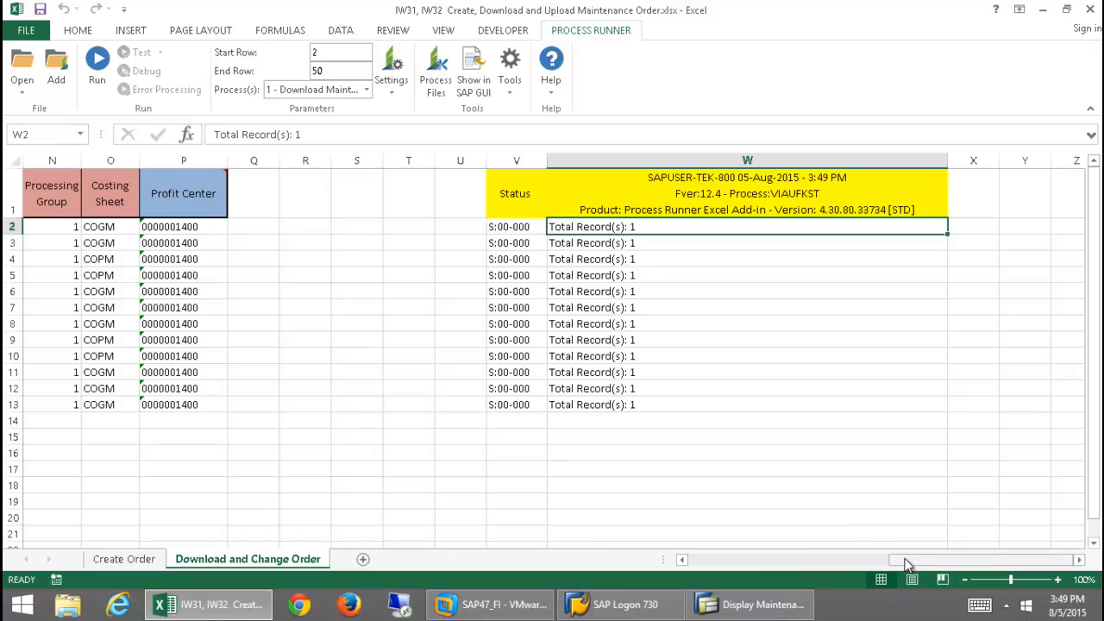
# Enter 2 in the first order's Processing Group cell, N2
pyautogui.hscroll(-3)
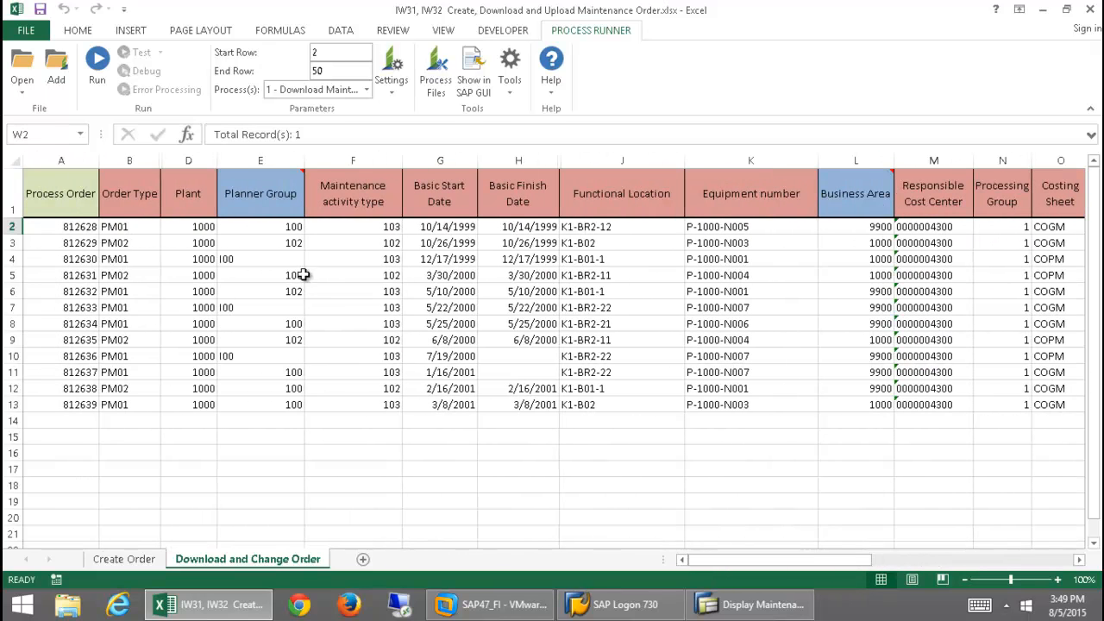
pyautogui.moveTo(989, 297)
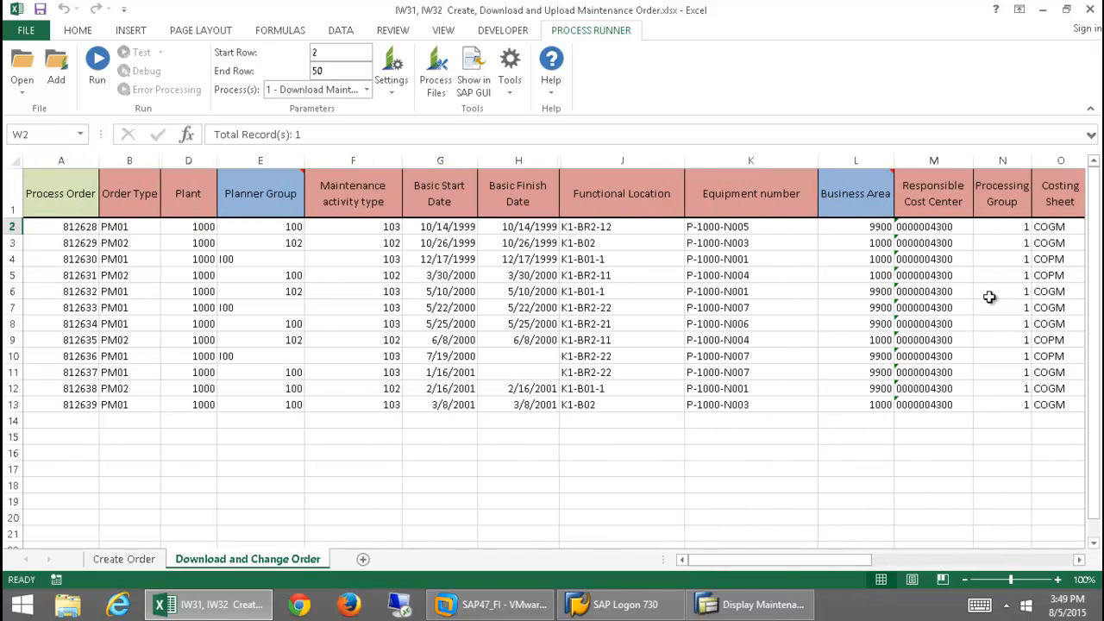
pyautogui.click(1002, 226)
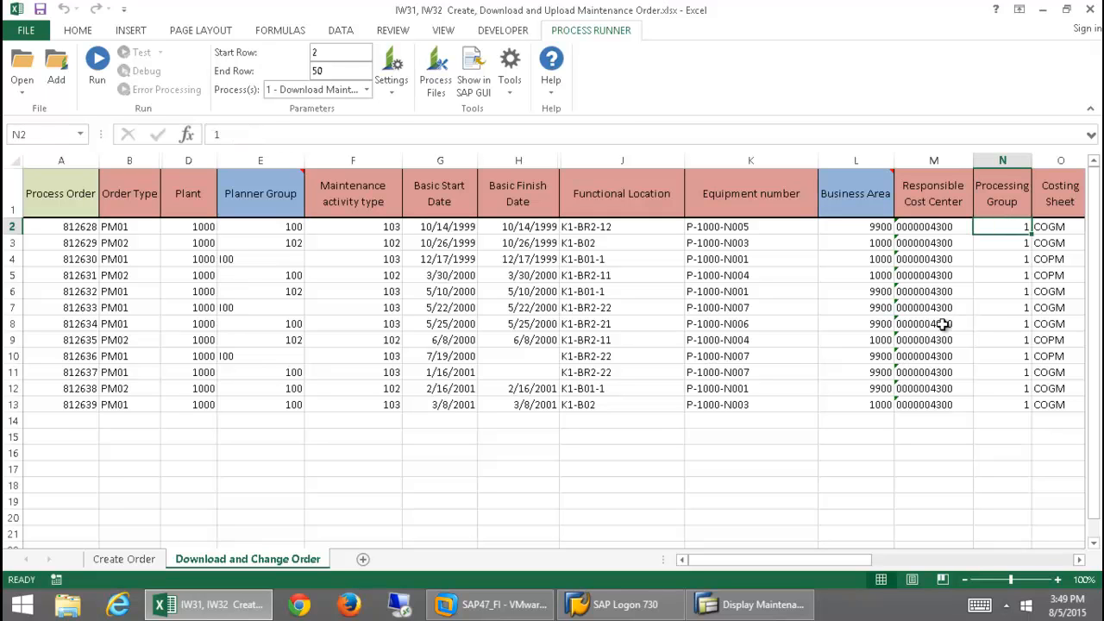
pyautogui.write('2')
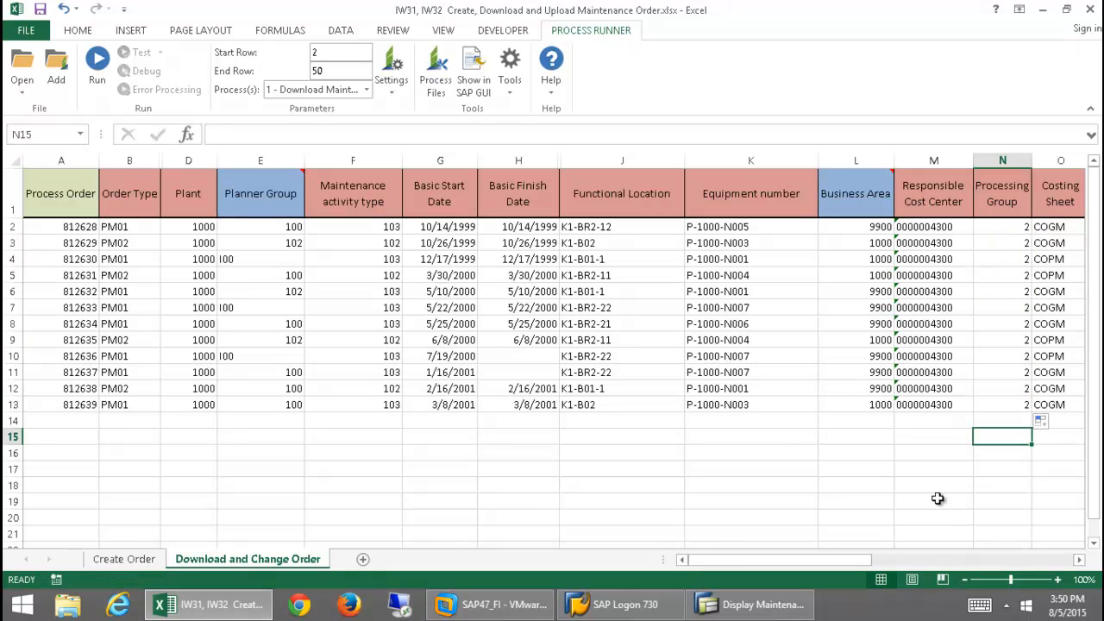
# Run '2- Upload and change Maintenance Order' for the twelve orders, confirming SAP logon
pyautogui.click(365, 89)
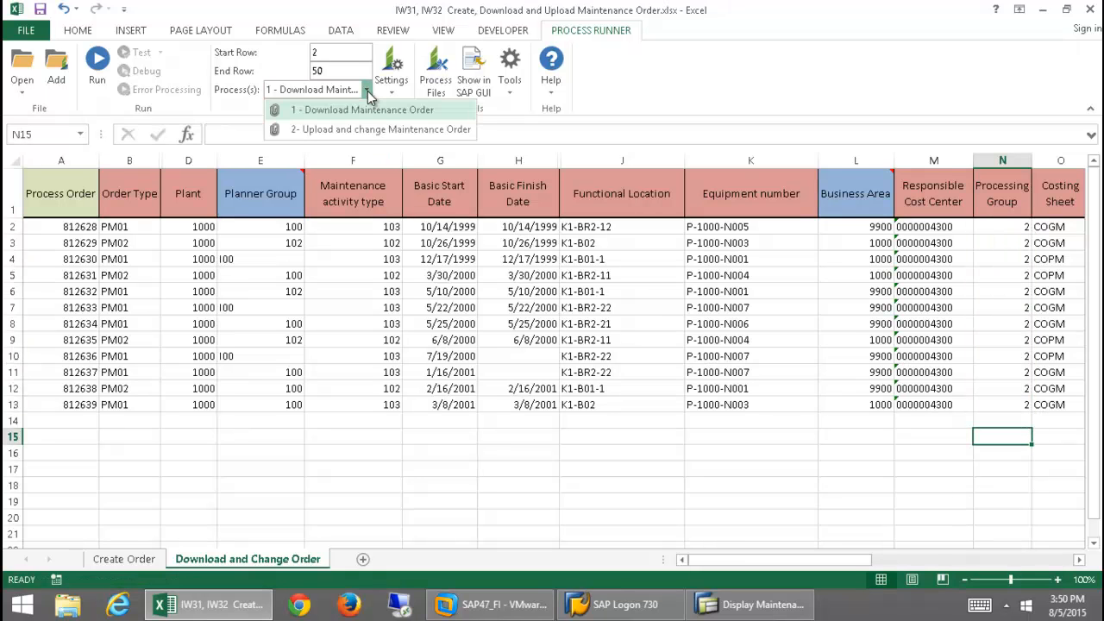
pyautogui.moveTo(384, 130)
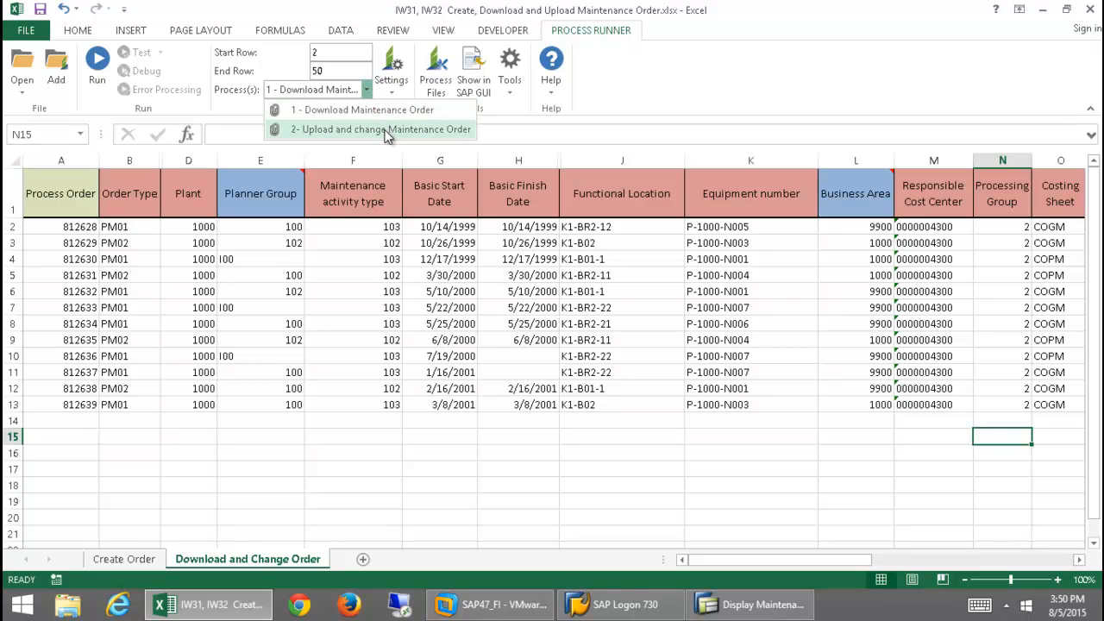
pyautogui.click(381, 129)
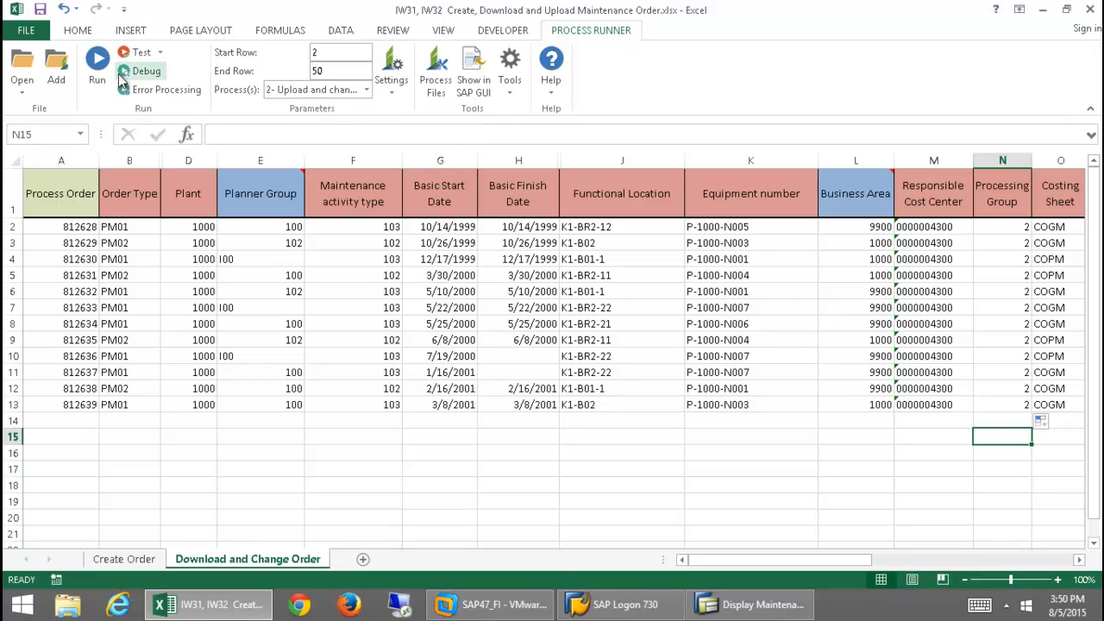
pyautogui.click(96, 65)
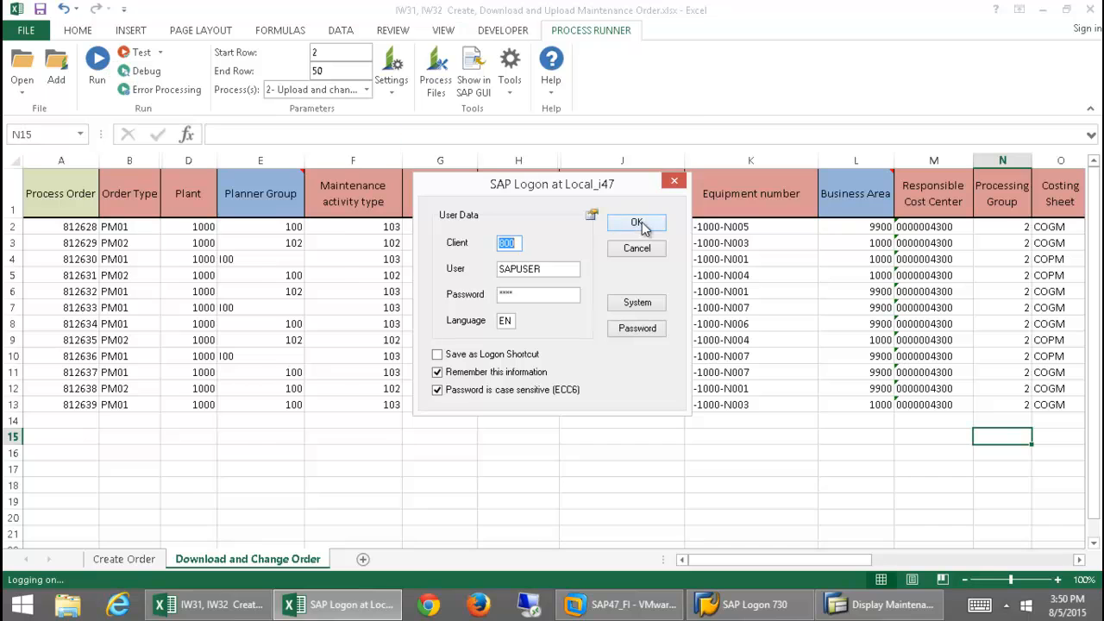
pyautogui.click(636, 222)
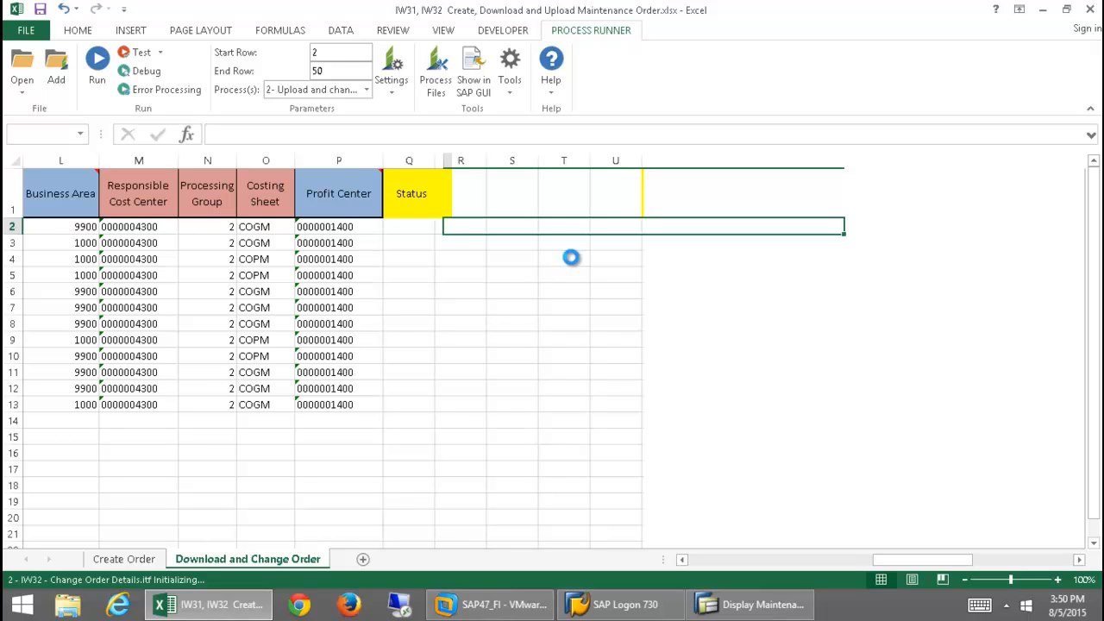
pyautogui.click(96, 65)
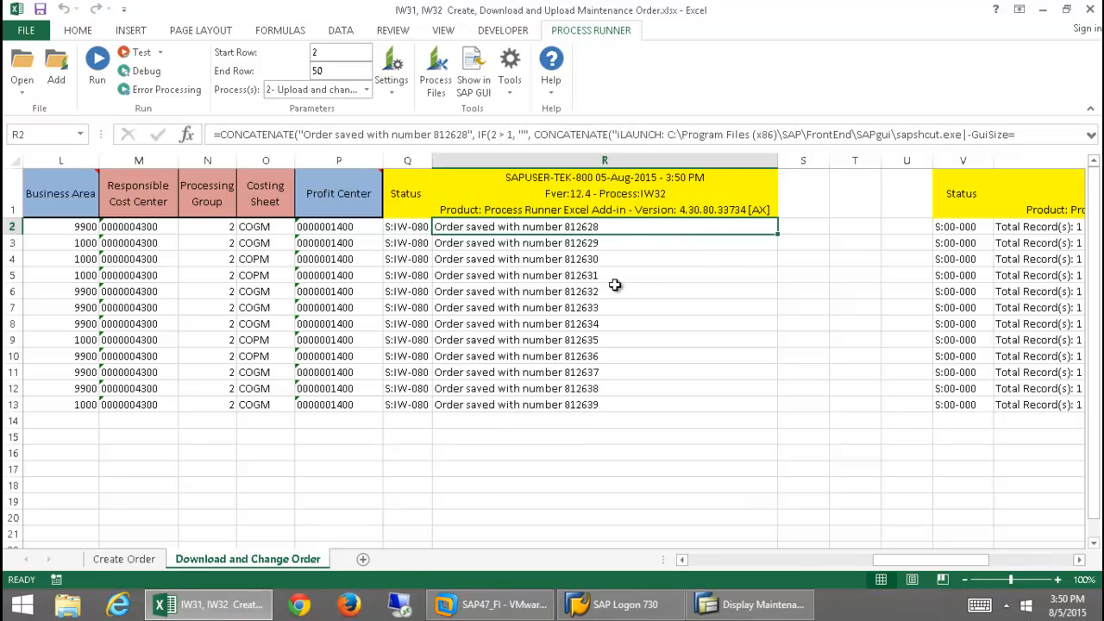
pyautogui.moveTo(568, 242)
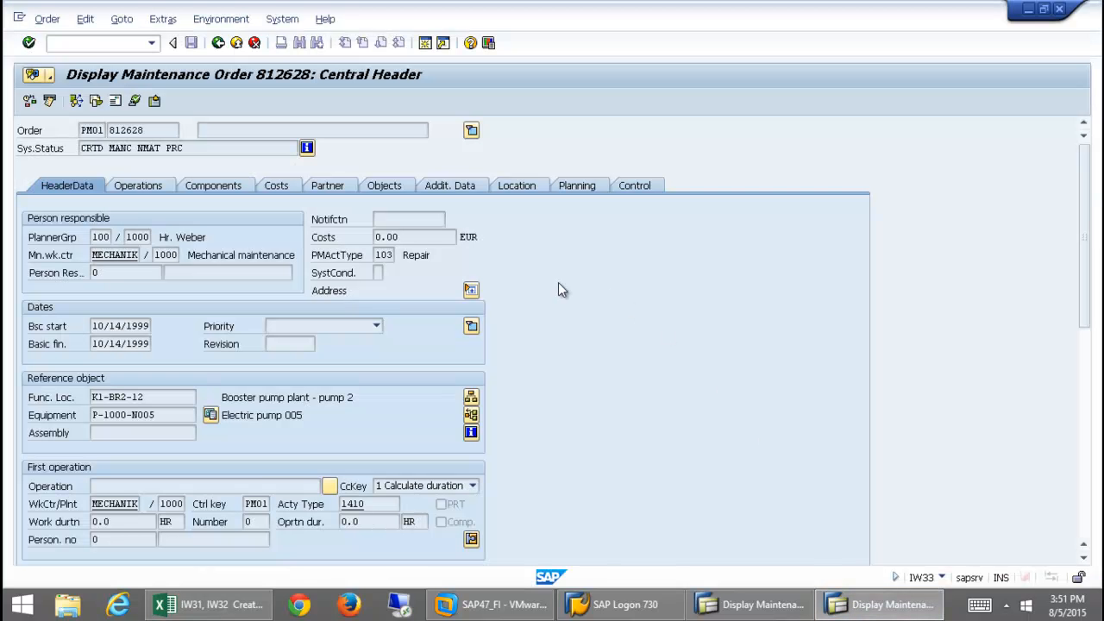
pyautogui.moveTo(450, 190)
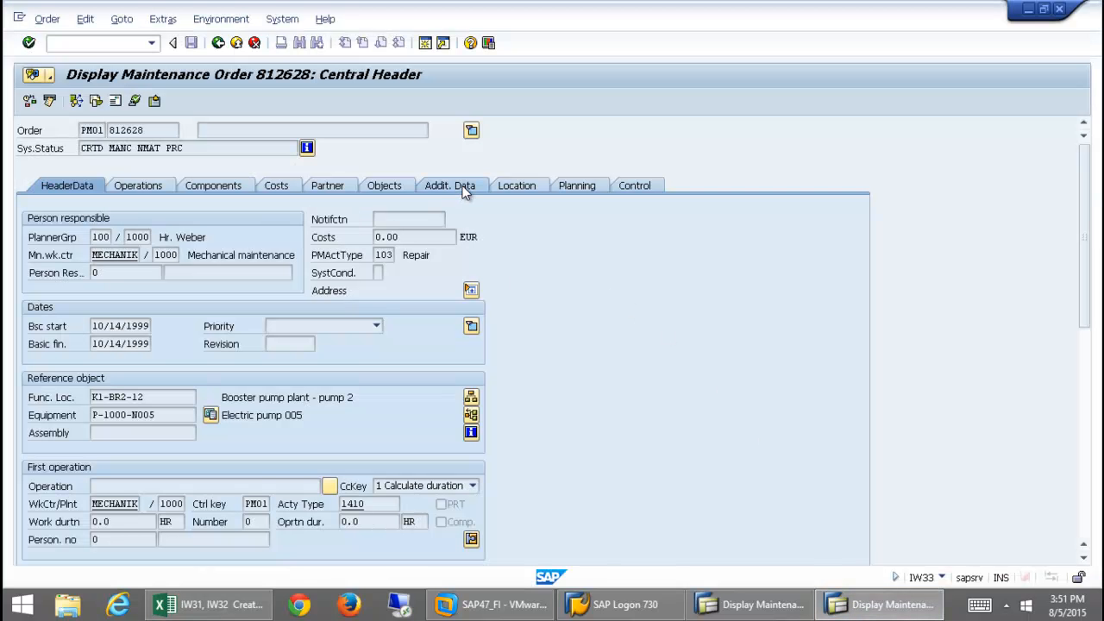
# Check order 812628's Addit. Data shows processing group 2, then restore down SAP GUI
pyautogui.click(449, 184)
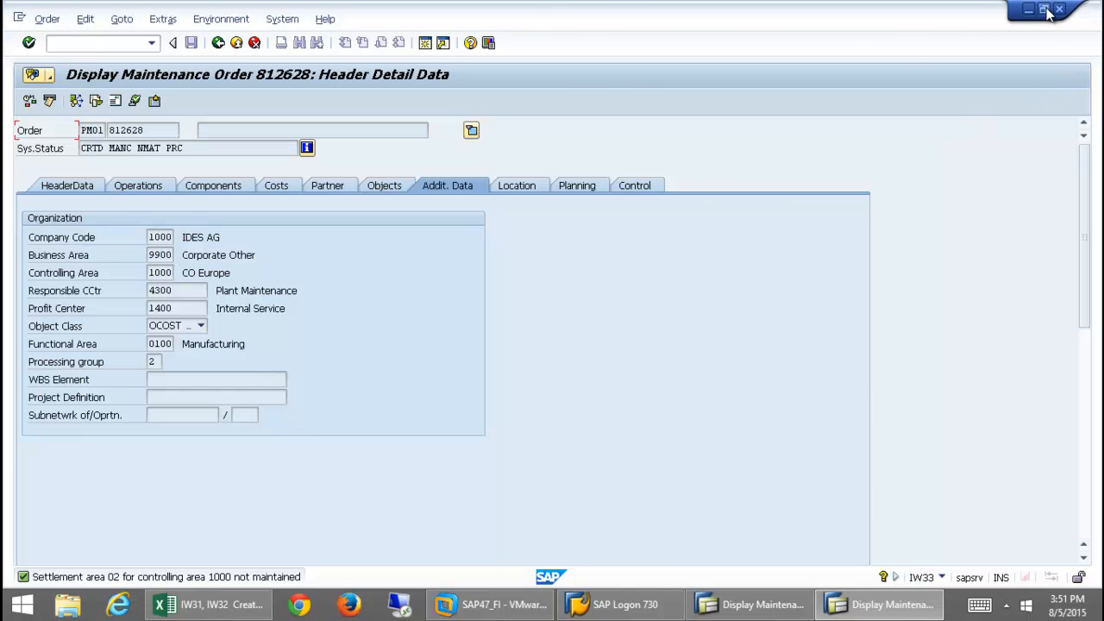
pyautogui.click(1044, 10)
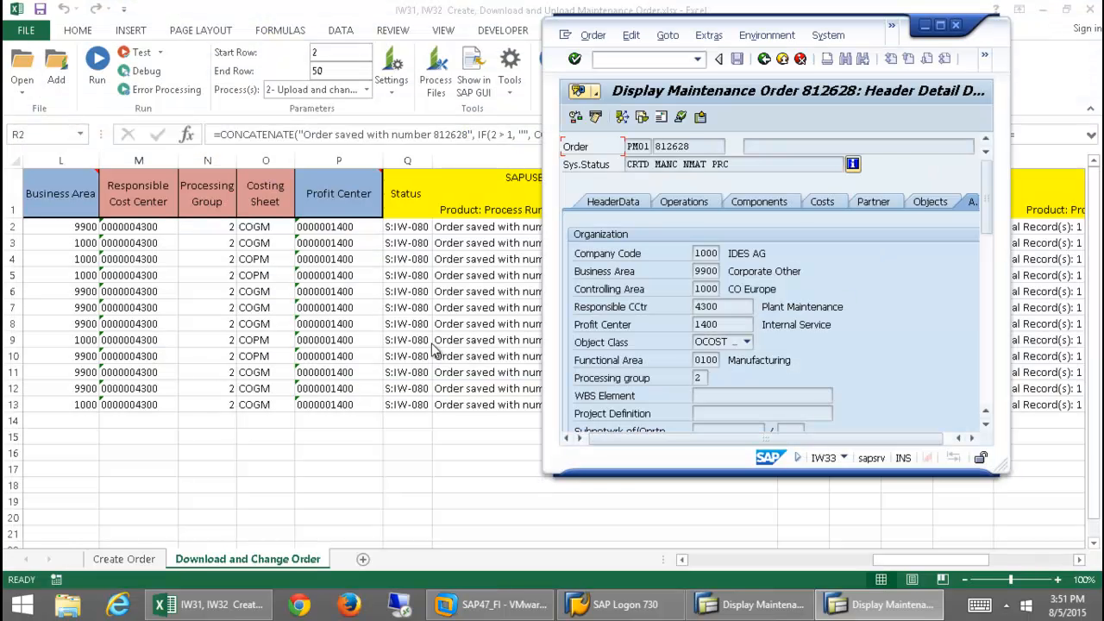